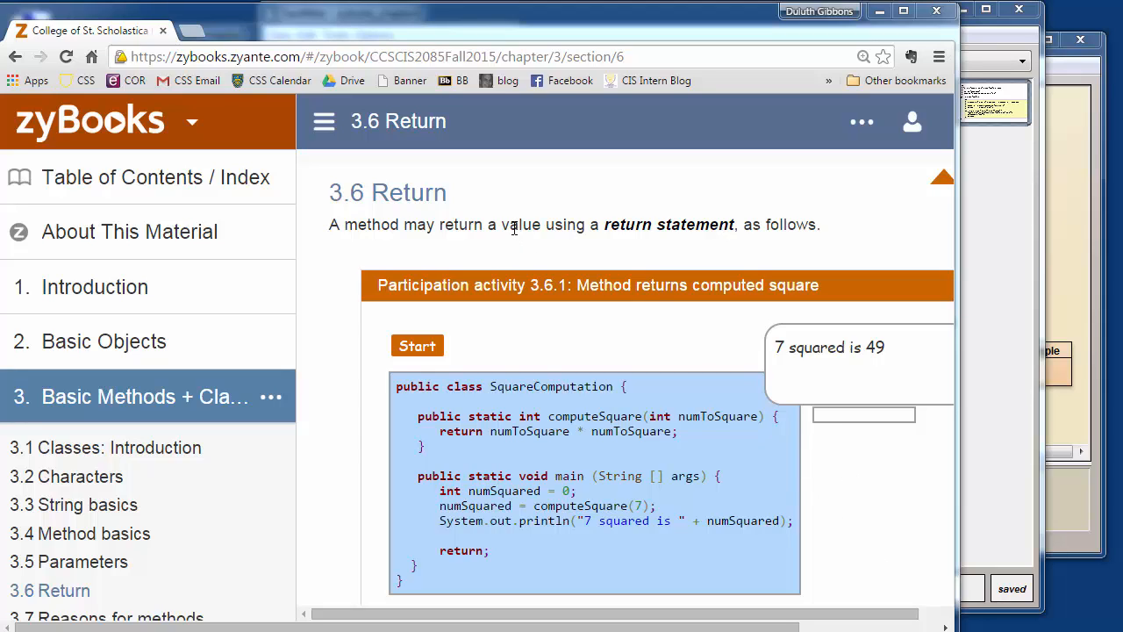
{"action": "mouse_move", "coordinate": [491, 219]}
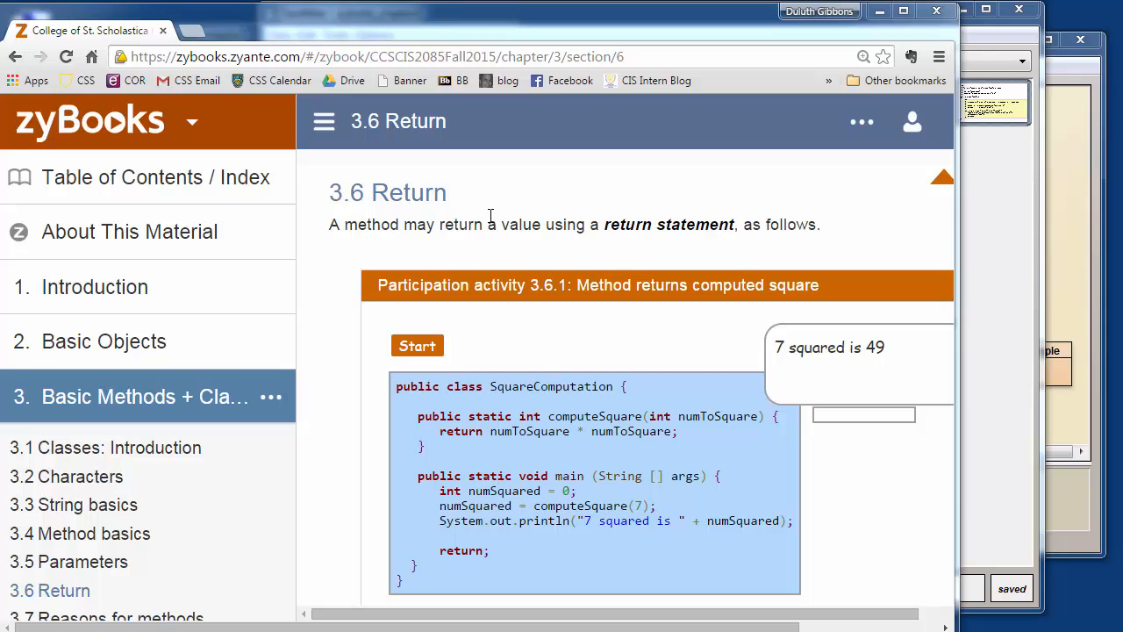
{"action": "mouse_move", "coordinate": [428, 197]}
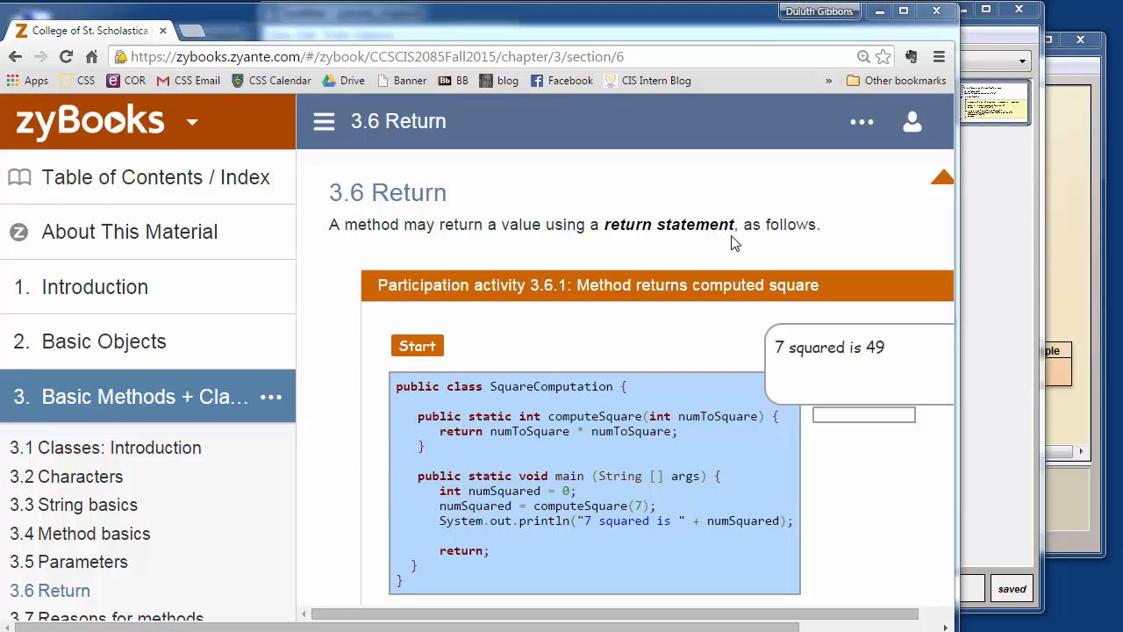
{"action": "mouse_move", "coordinate": [693, 249]}
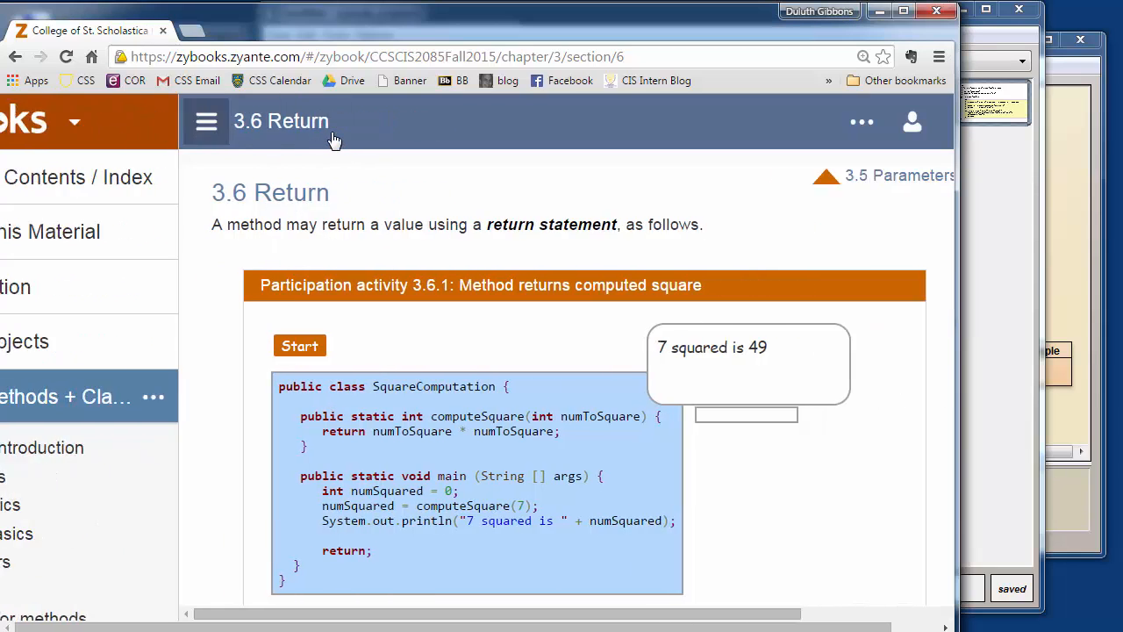
Collapse the table of contents sidebar so section 3.6 Return fills the page
{"action": "left_click", "coordinate": [207, 121]}
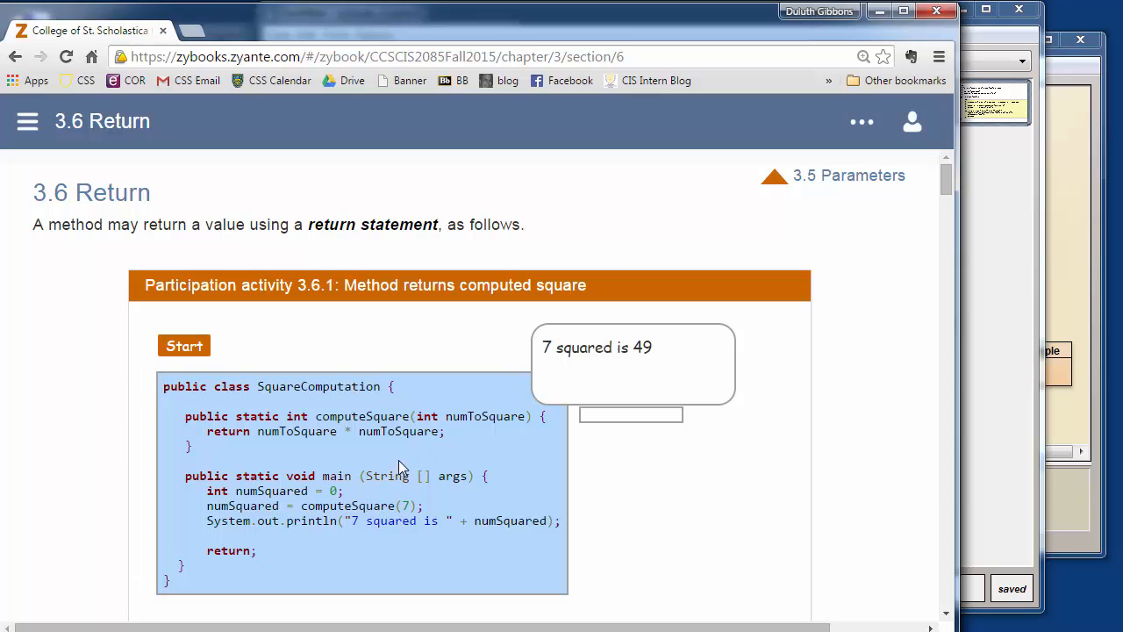
{"action": "mouse_move", "coordinate": [405, 477]}
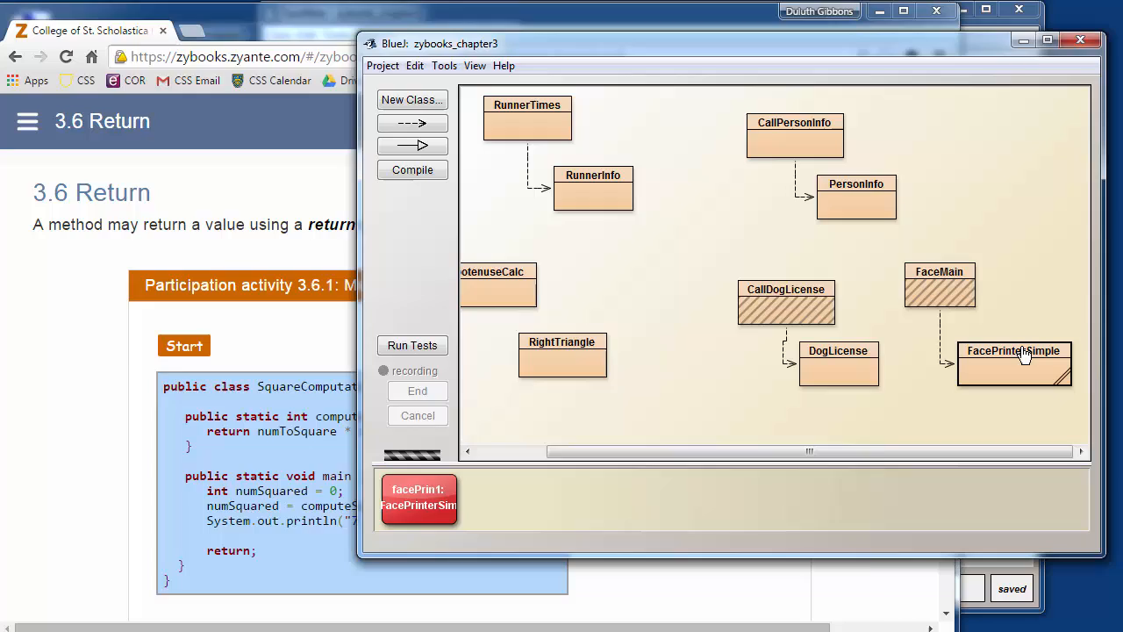
View FacePrinterSimple's source and highlight printFace's void return type and bare return statement
{"action": "double_click", "coordinate": [1014, 361]}
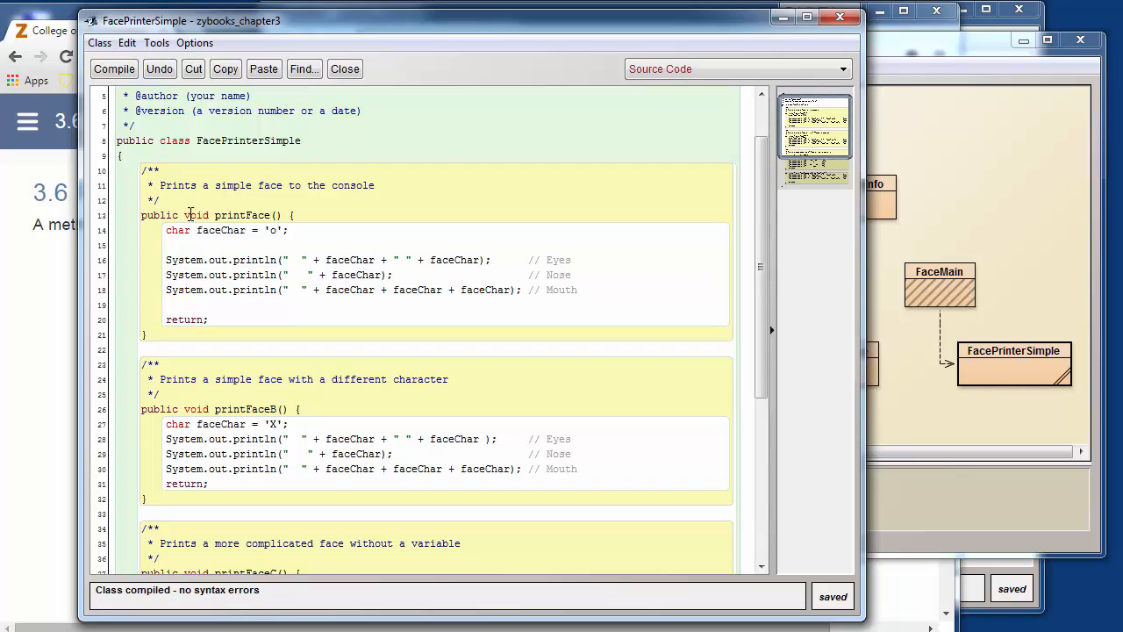
{"action": "double_click", "coordinate": [195, 214]}
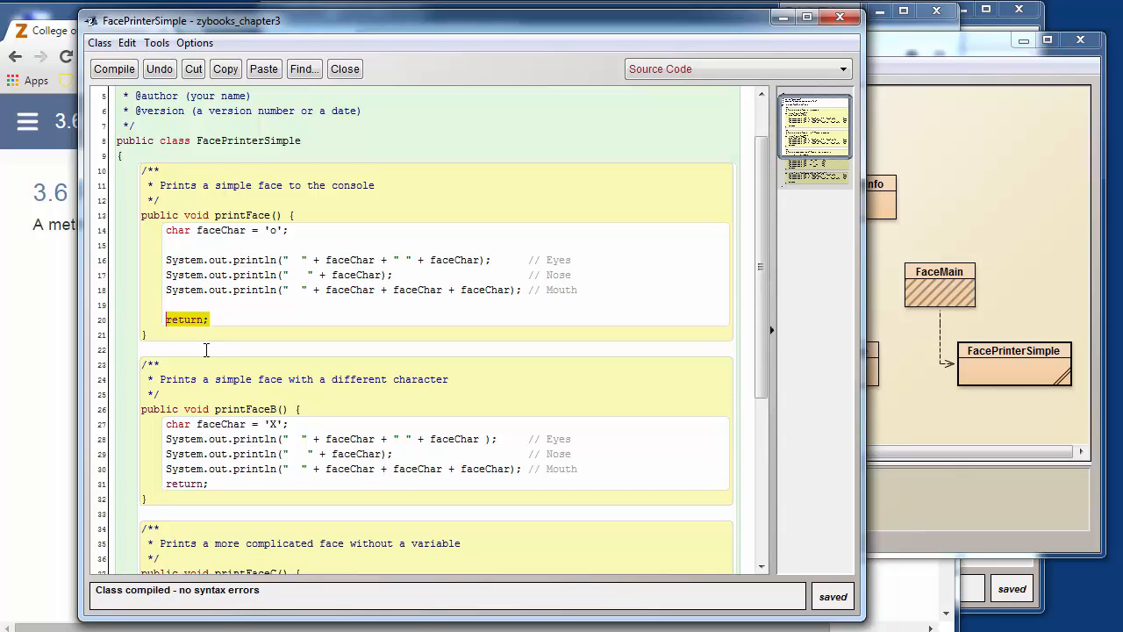
{"action": "mouse_move", "coordinate": [223, 320]}
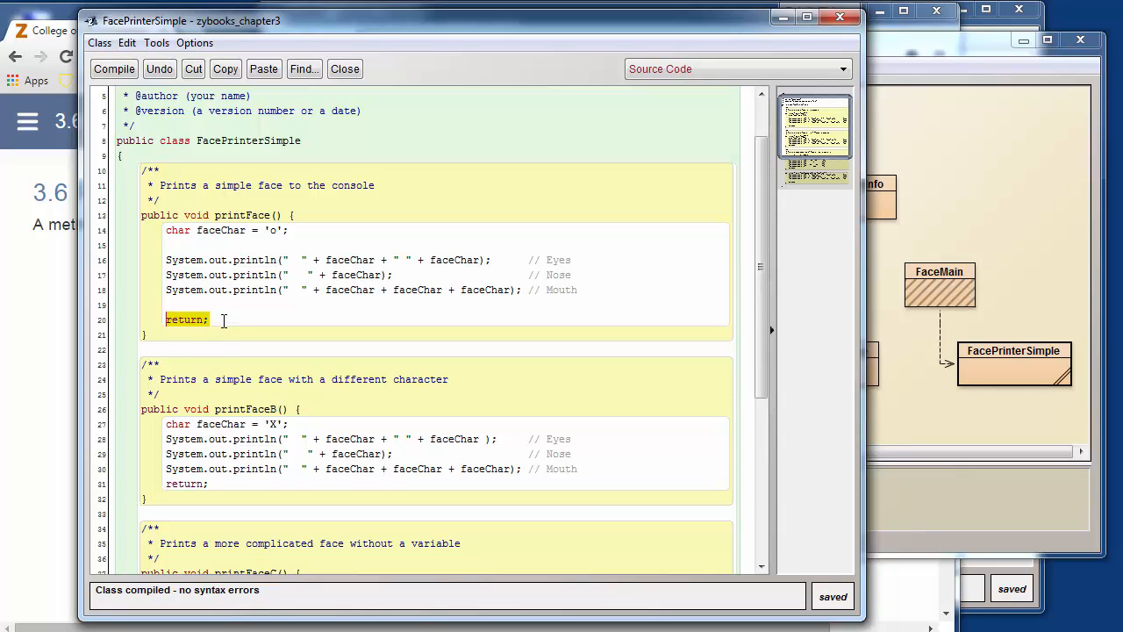
{"action": "mouse_move", "coordinate": [222, 333]}
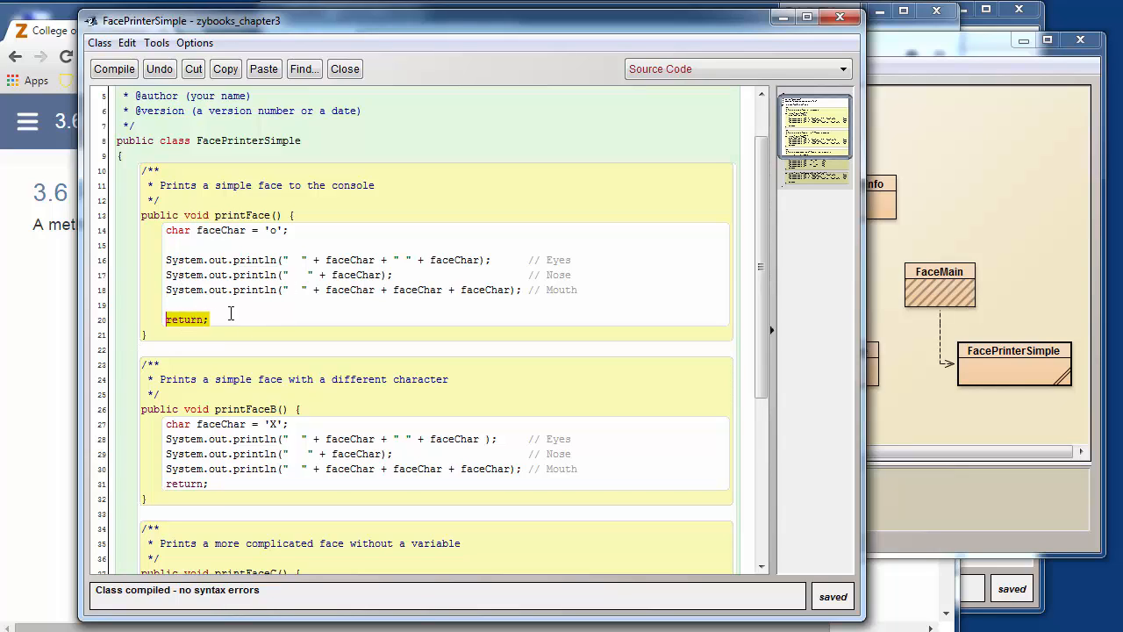
{"action": "mouse_move", "coordinate": [284, 303]}
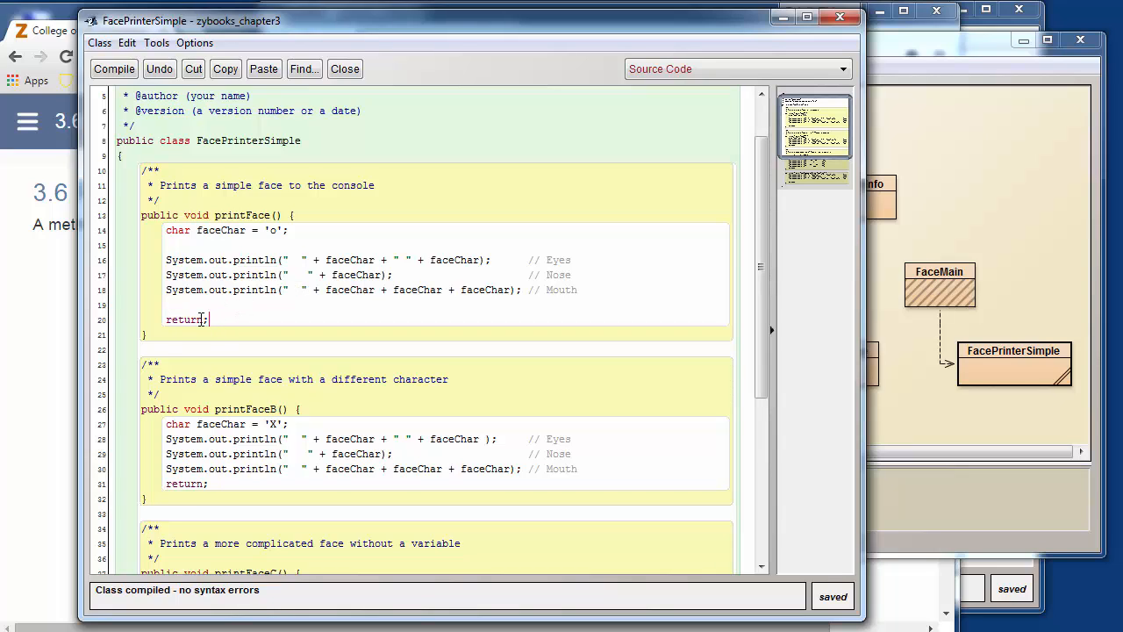
{"action": "double_click", "coordinate": [184, 320]}
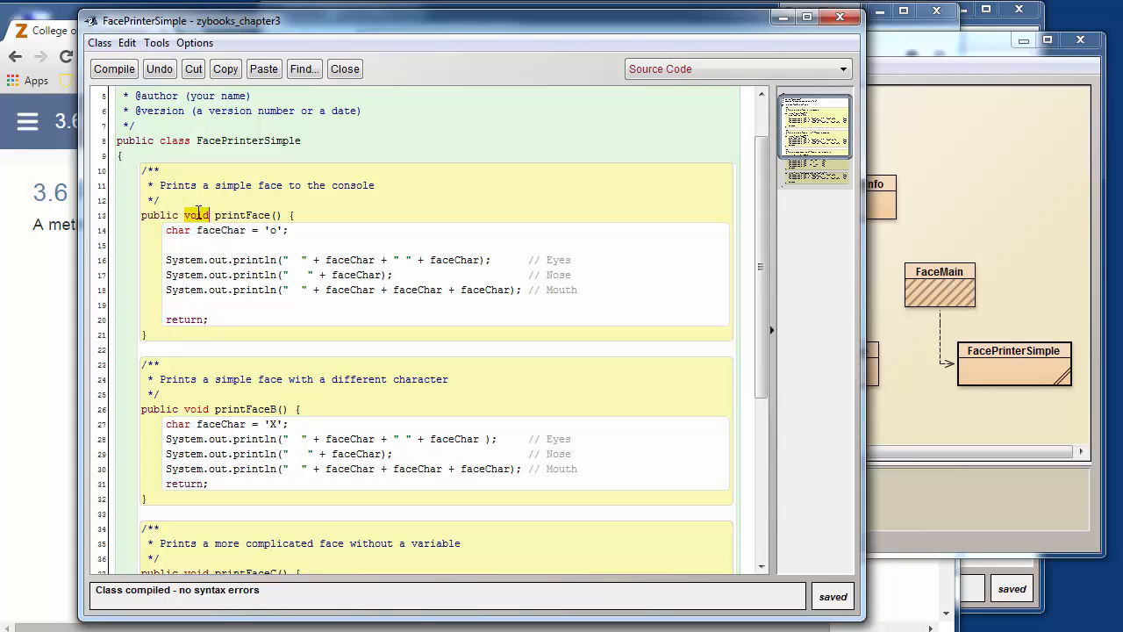
{"action": "left_click", "coordinate": [196, 319]}
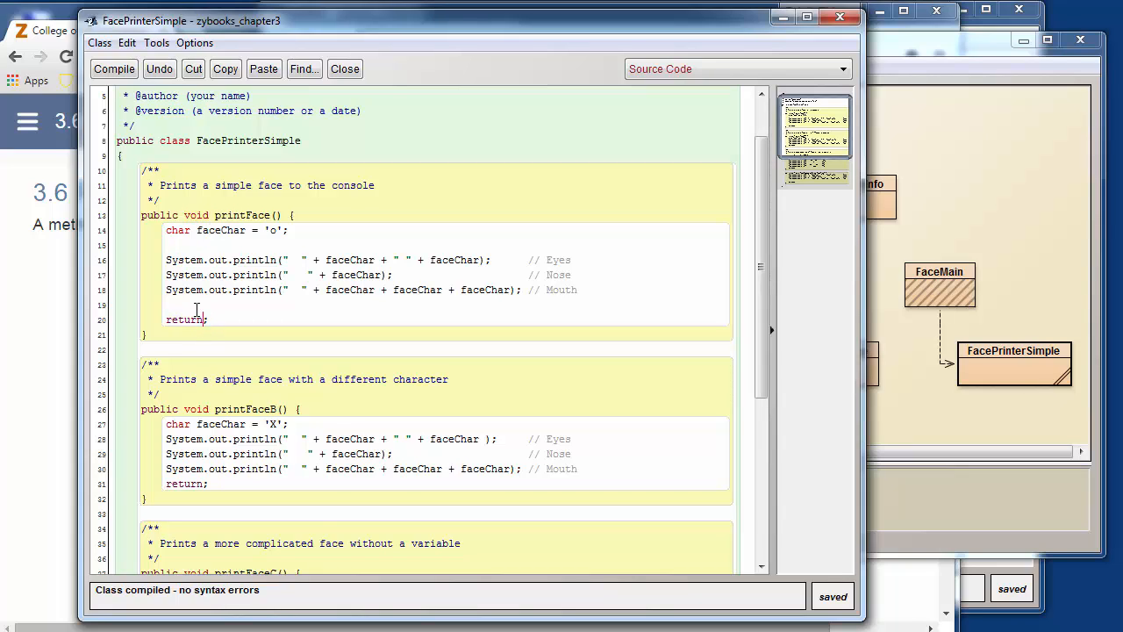
{"action": "double_click", "coordinate": [195, 214]}
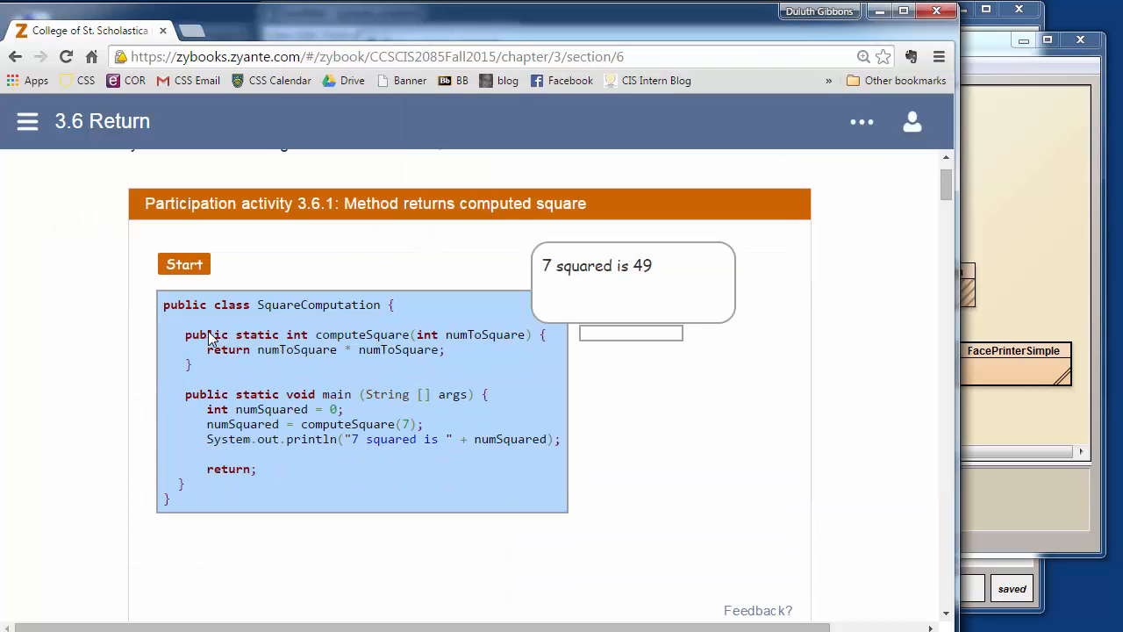
{"action": "mouse_move", "coordinate": [217, 318]}
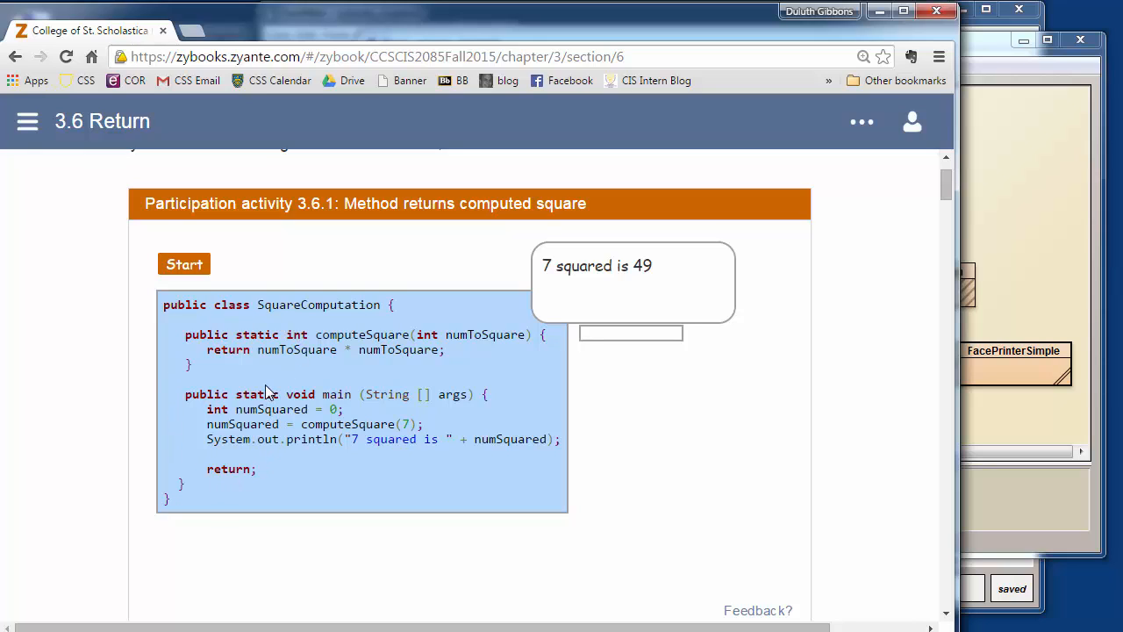
{"action": "mouse_move", "coordinate": [249, 340]}
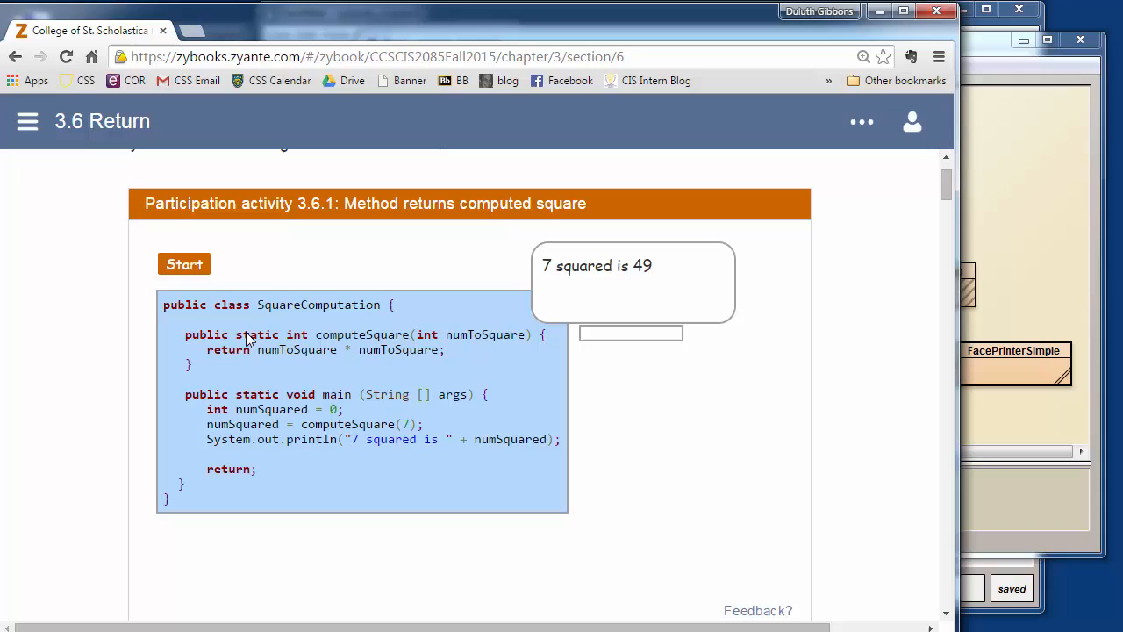
{"action": "mouse_move", "coordinate": [272, 342]}
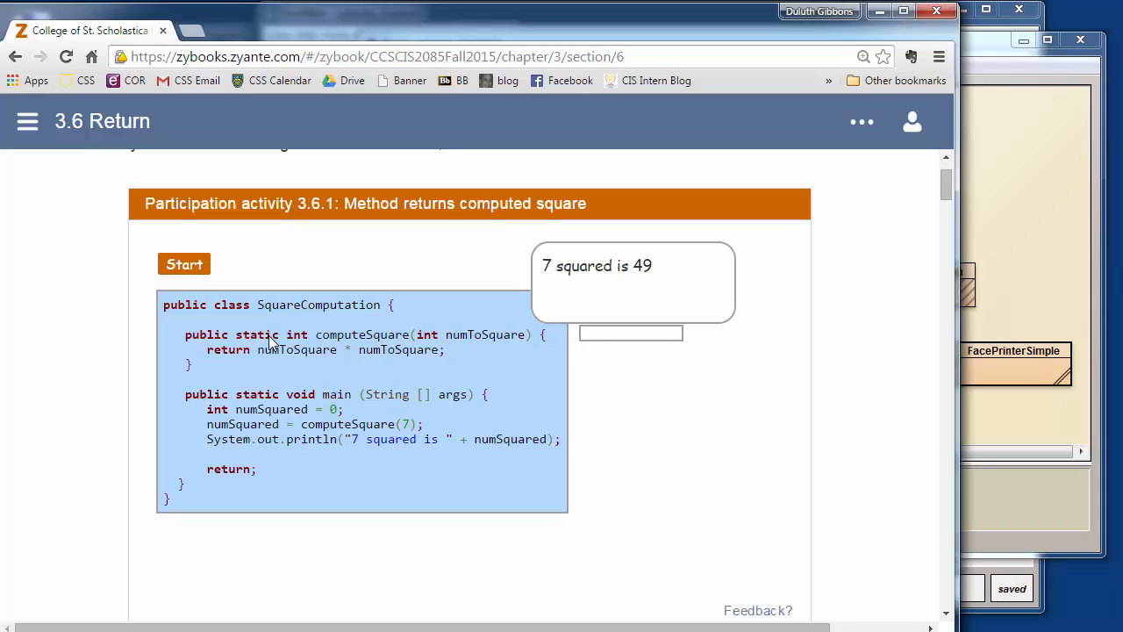
{"action": "mouse_move", "coordinate": [295, 353]}
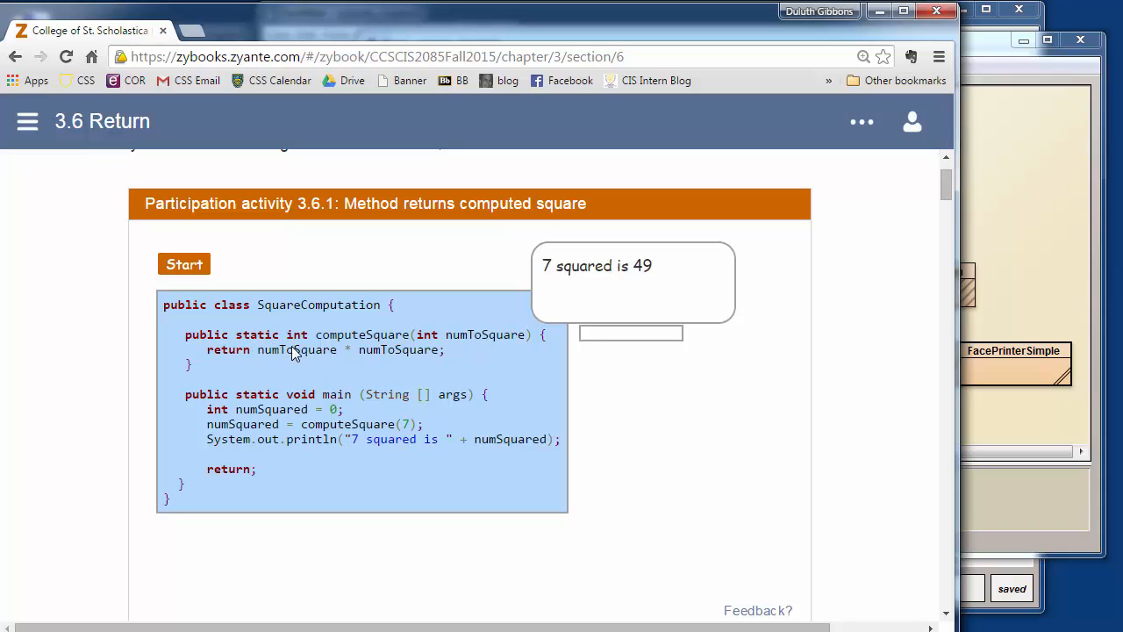
{"action": "double_click", "coordinate": [294, 333]}
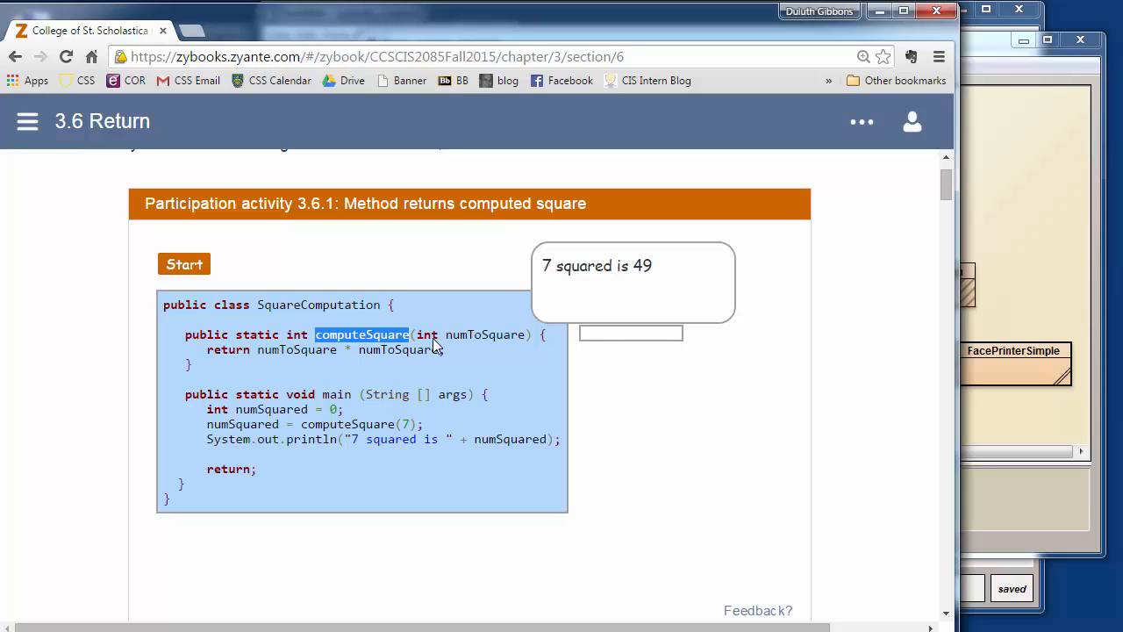
{"action": "double_click", "coordinate": [426, 334]}
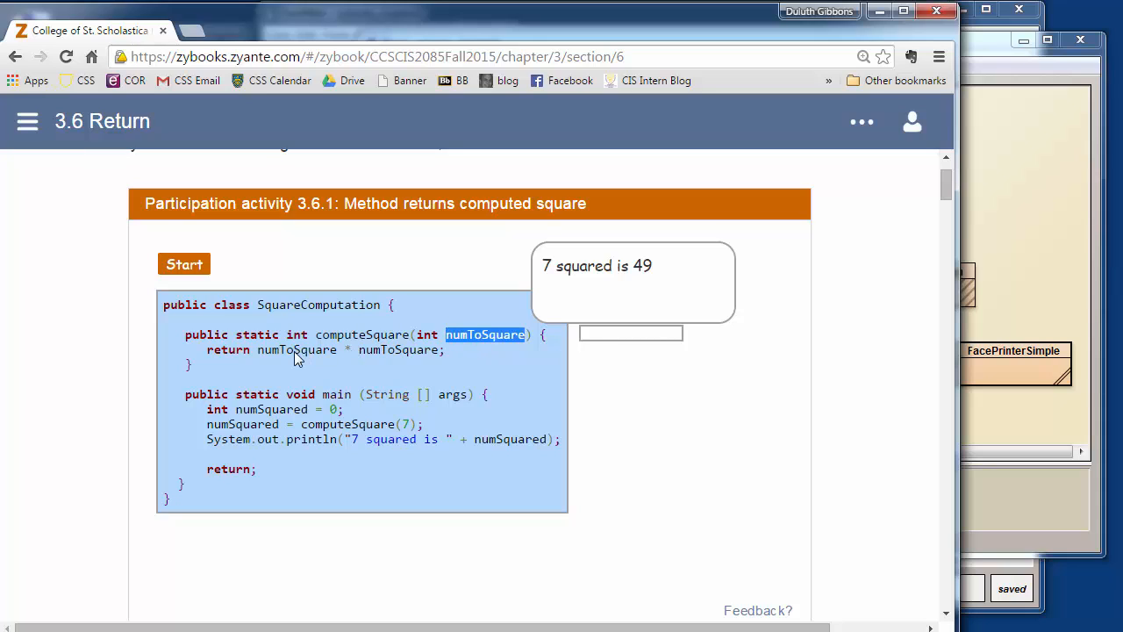
{"action": "mouse_move", "coordinate": [317, 451]}
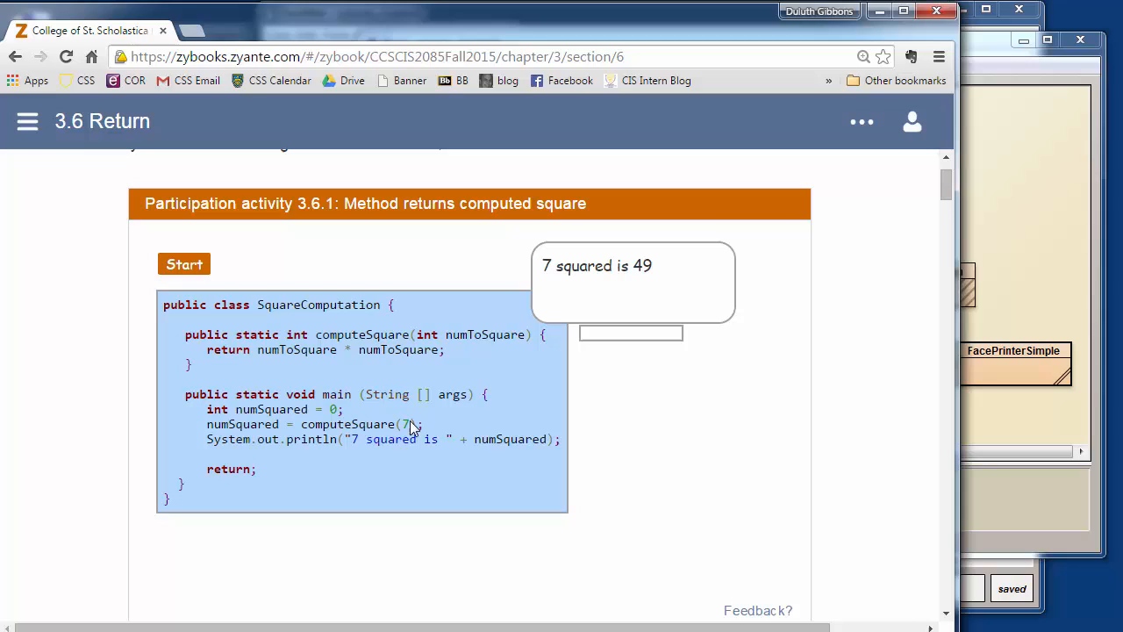
{"action": "mouse_move", "coordinate": [358, 430]}
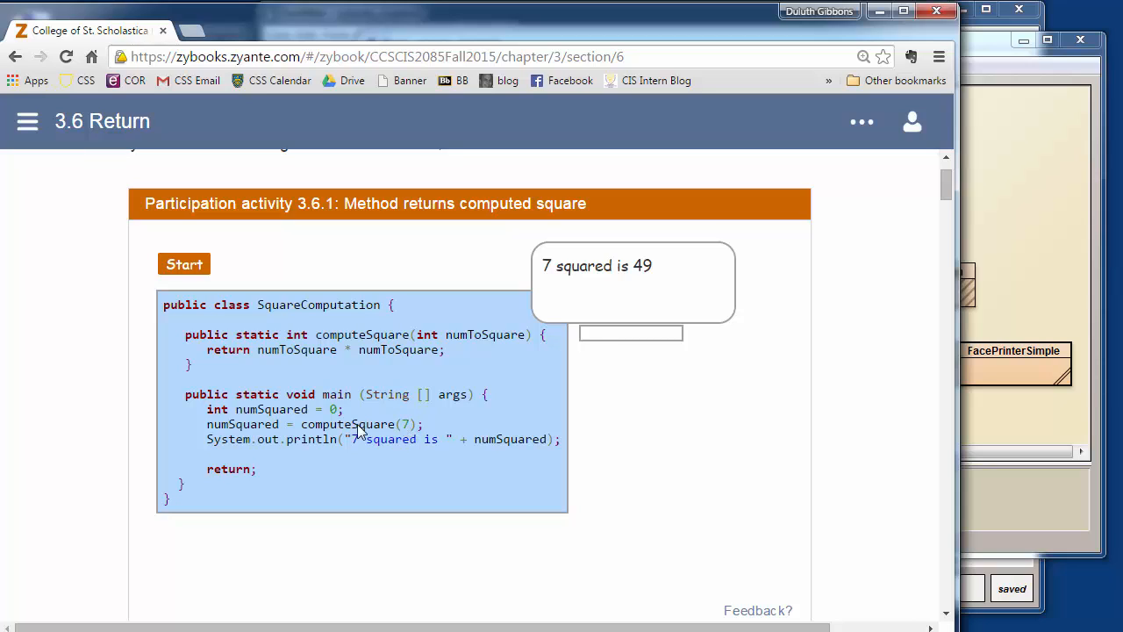
{"action": "mouse_move", "coordinate": [354, 335]}
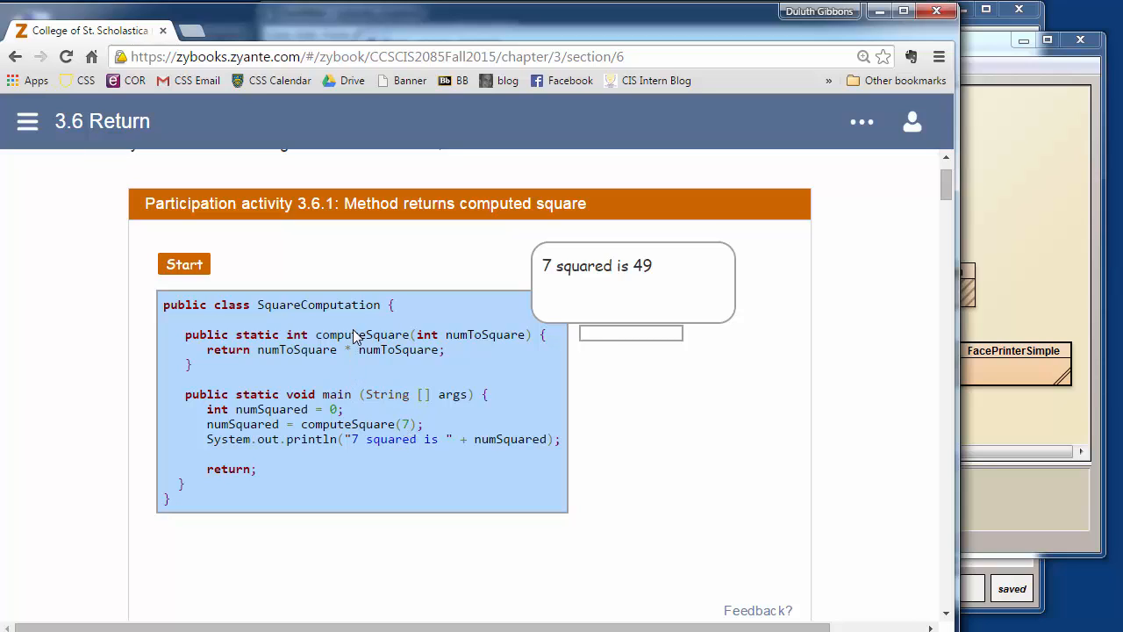
{"action": "mouse_move", "coordinate": [217, 431]}
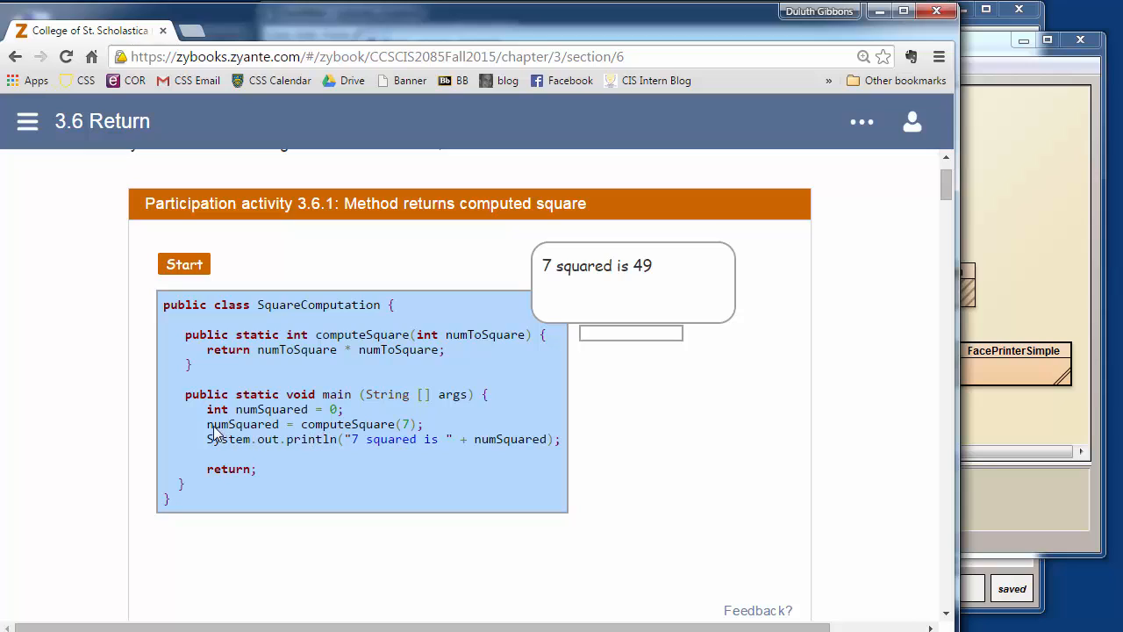
{"action": "mouse_move", "coordinate": [242, 429]}
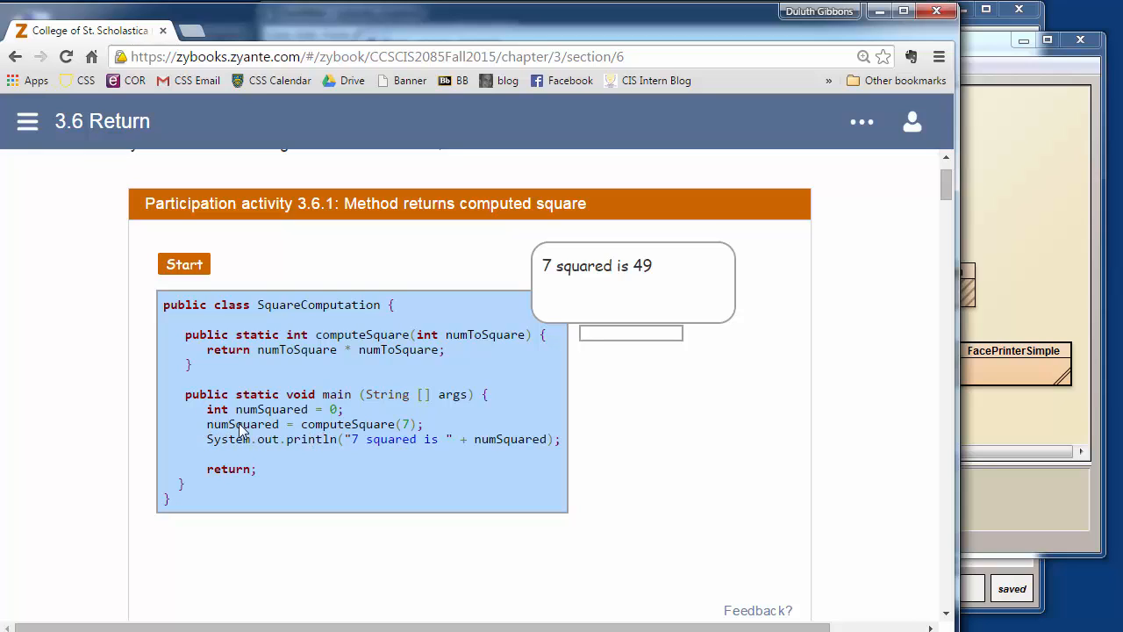
{"action": "mouse_move", "coordinate": [365, 432]}
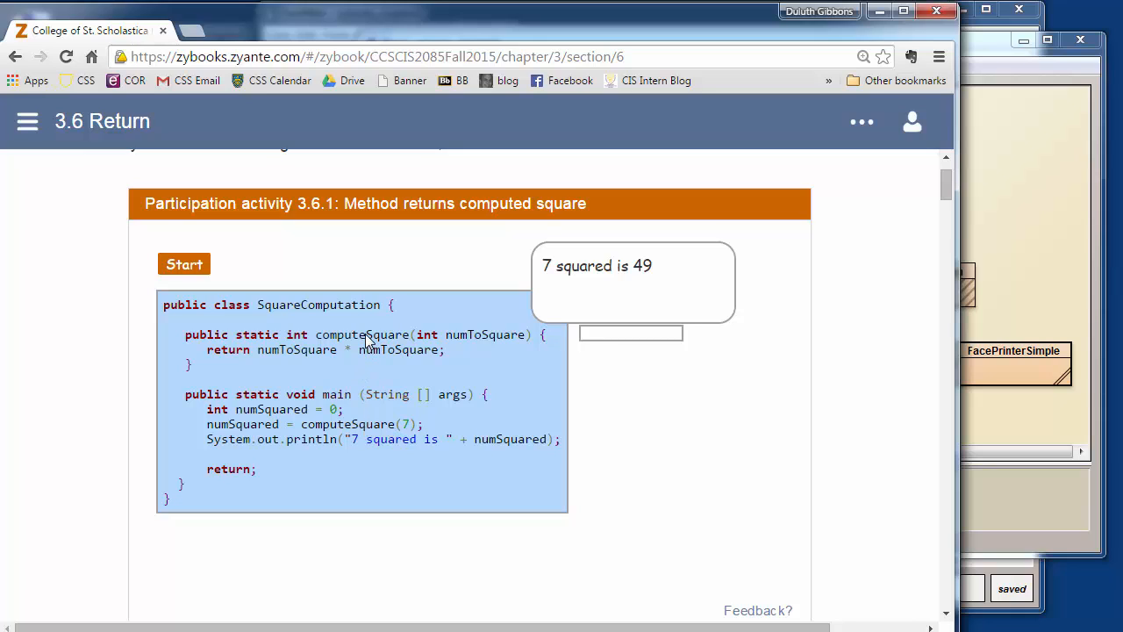
{"action": "mouse_move", "coordinate": [400, 430]}
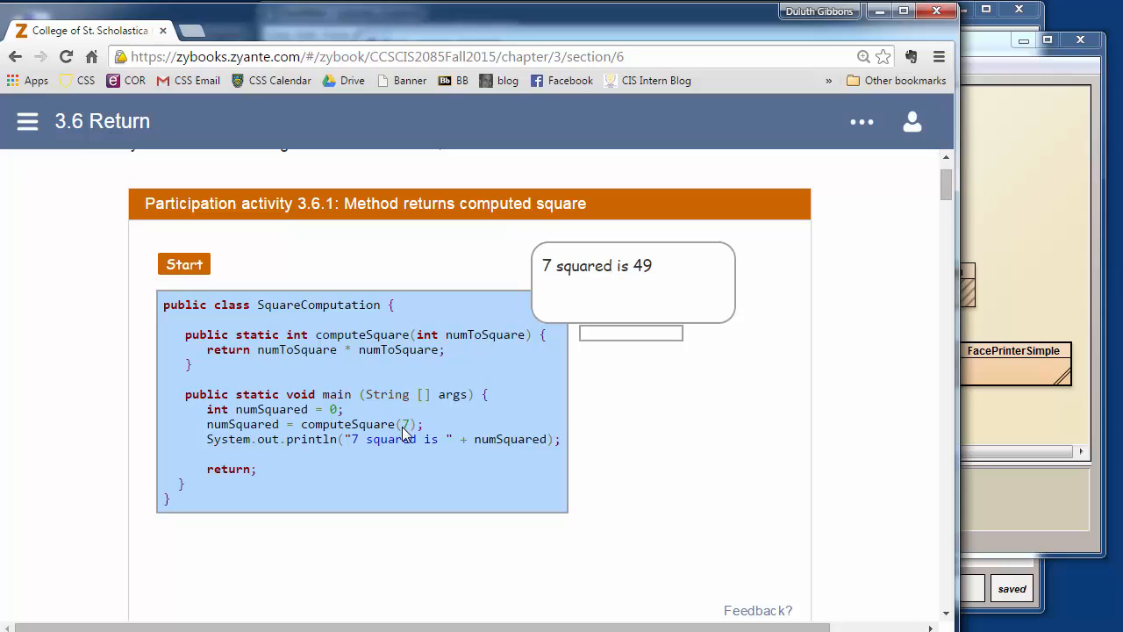
{"action": "mouse_move", "coordinate": [465, 348]}
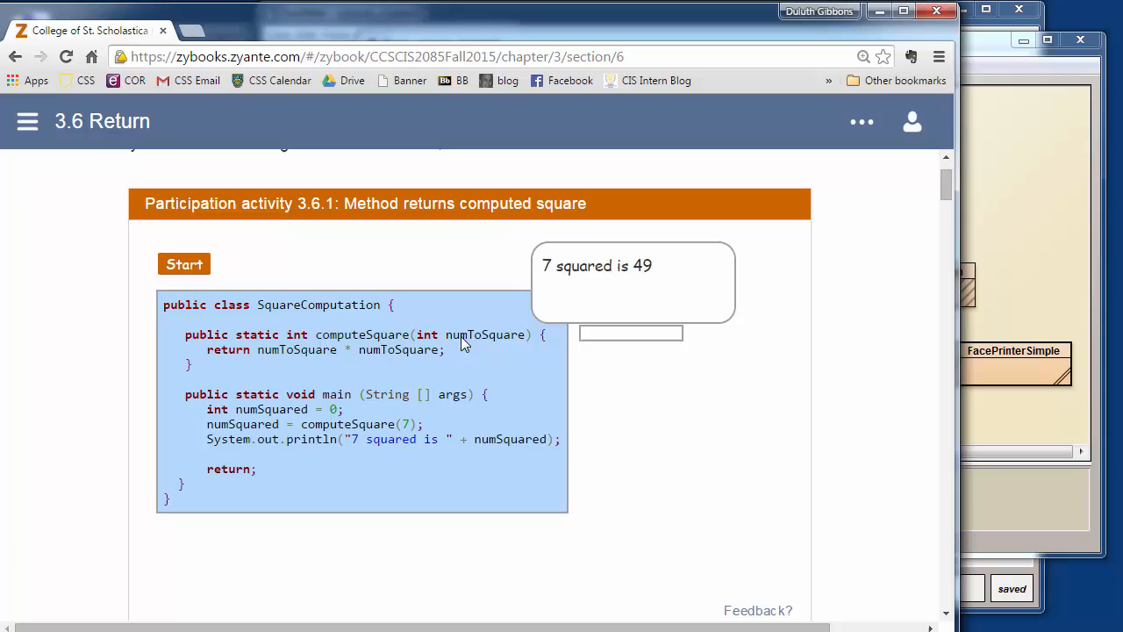
{"action": "mouse_move", "coordinate": [419, 351]}
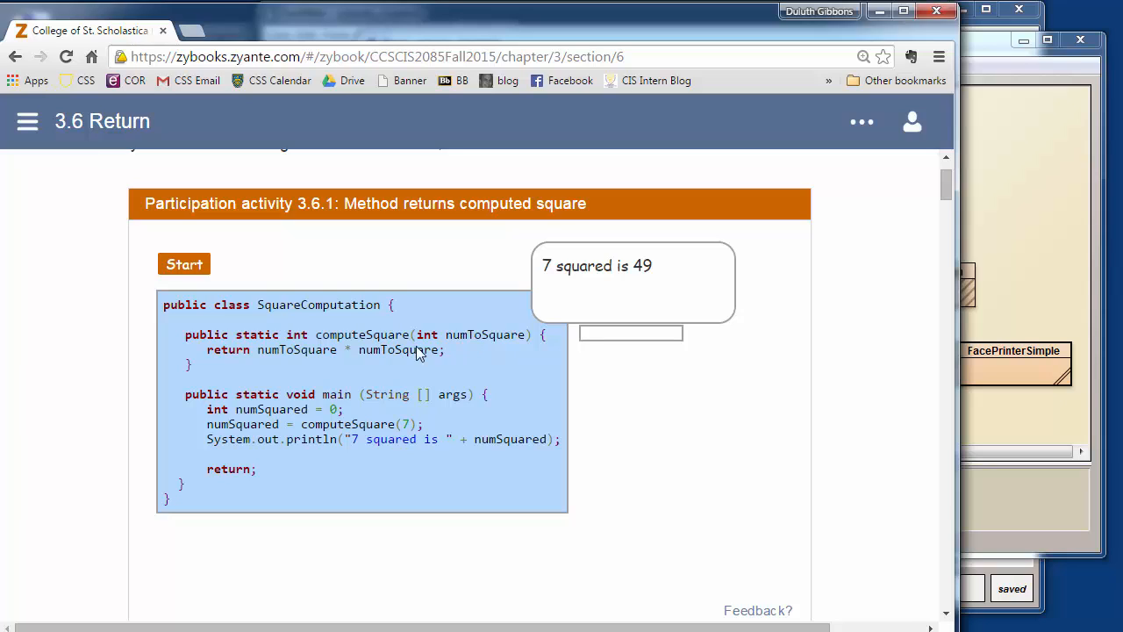
{"action": "mouse_move", "coordinate": [382, 351]}
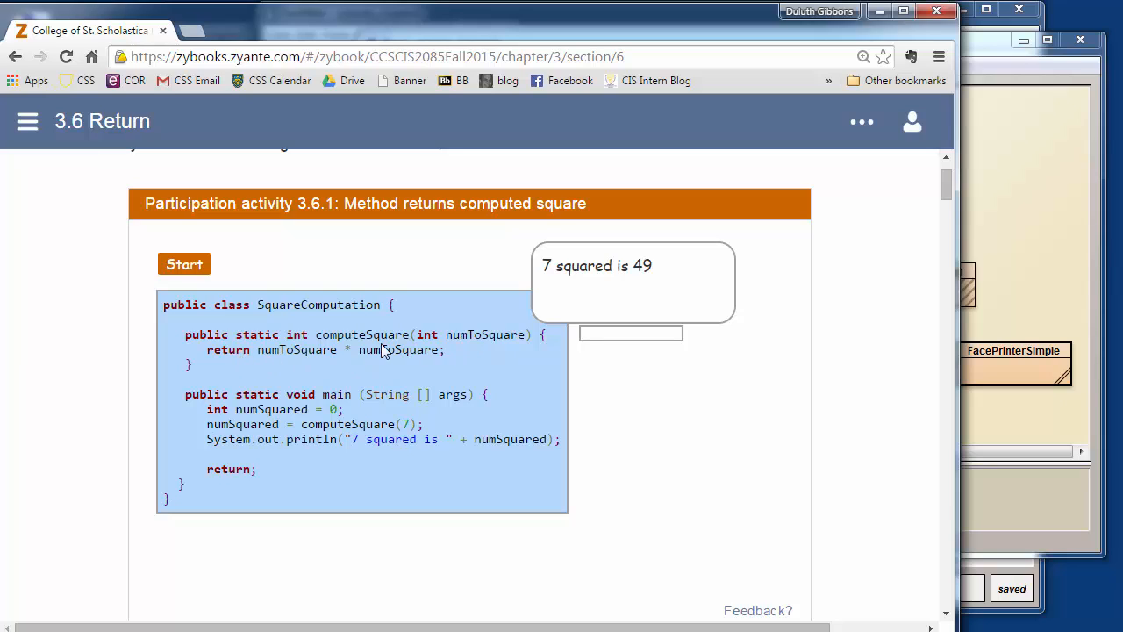
{"action": "mouse_move", "coordinate": [405, 352]}
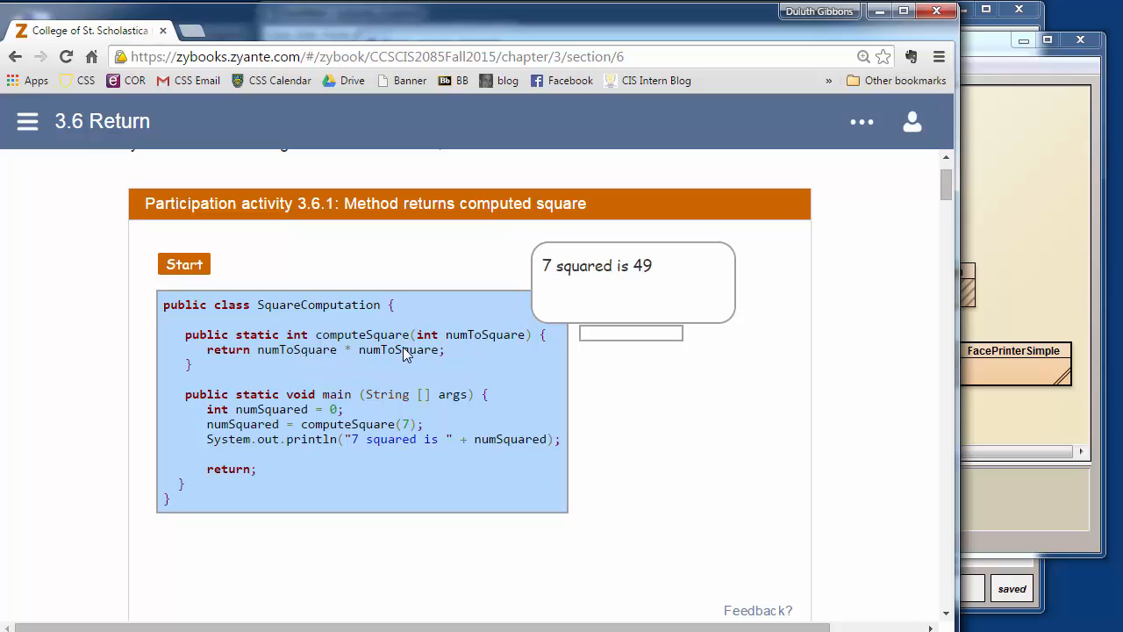
{"action": "mouse_move", "coordinate": [267, 358]}
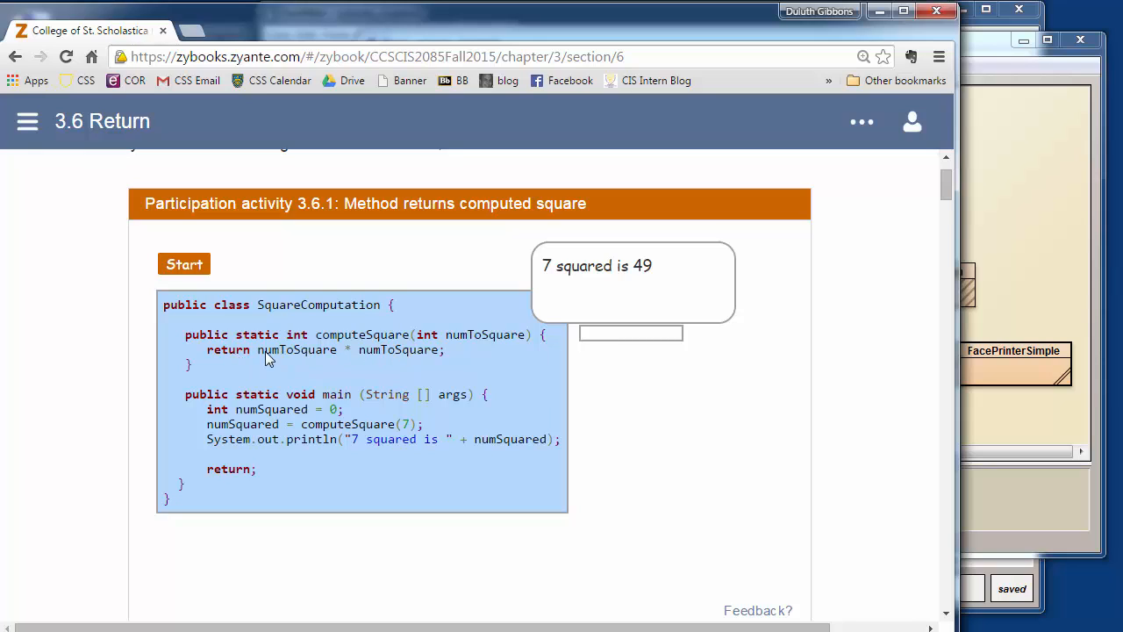
{"action": "mouse_move", "coordinate": [284, 343]}
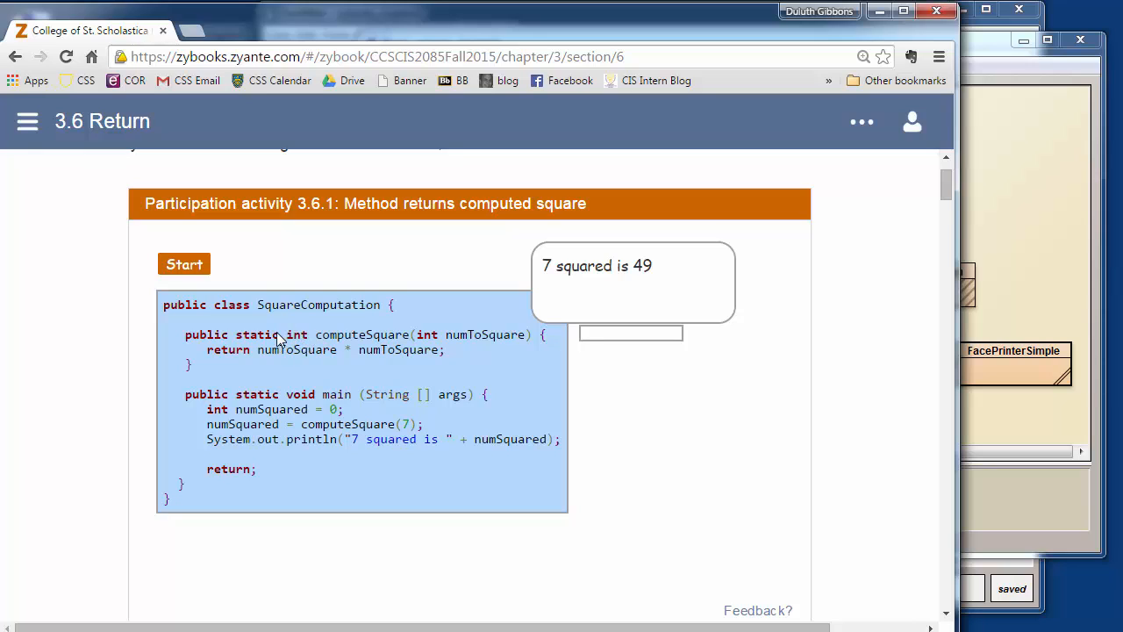
{"action": "mouse_move", "coordinate": [270, 338]}
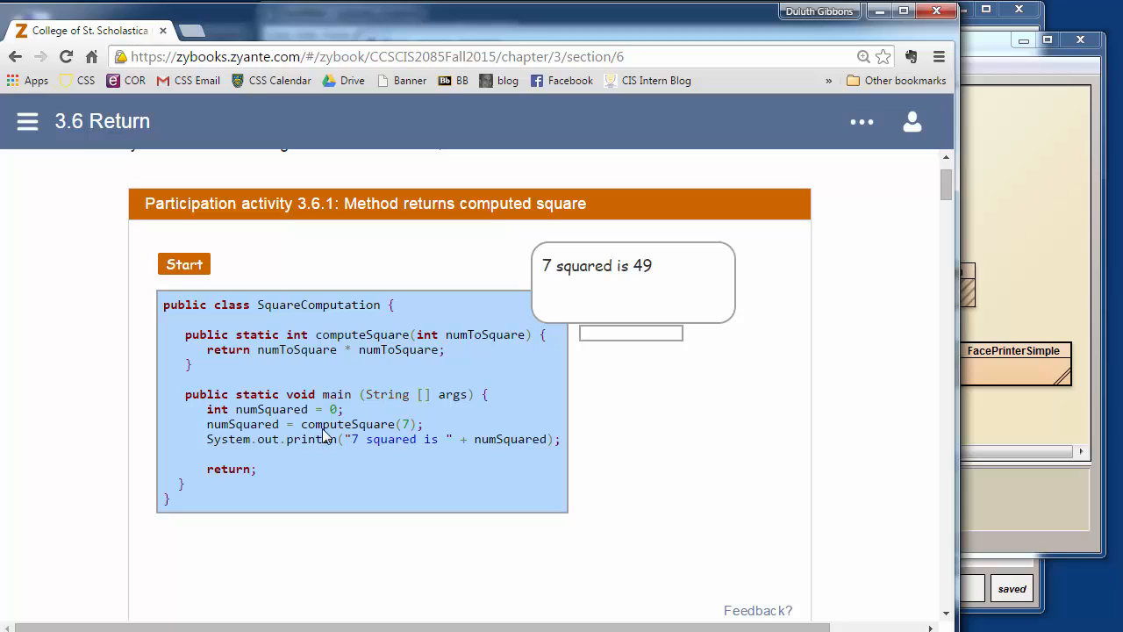
{"action": "mouse_move", "coordinate": [313, 426]}
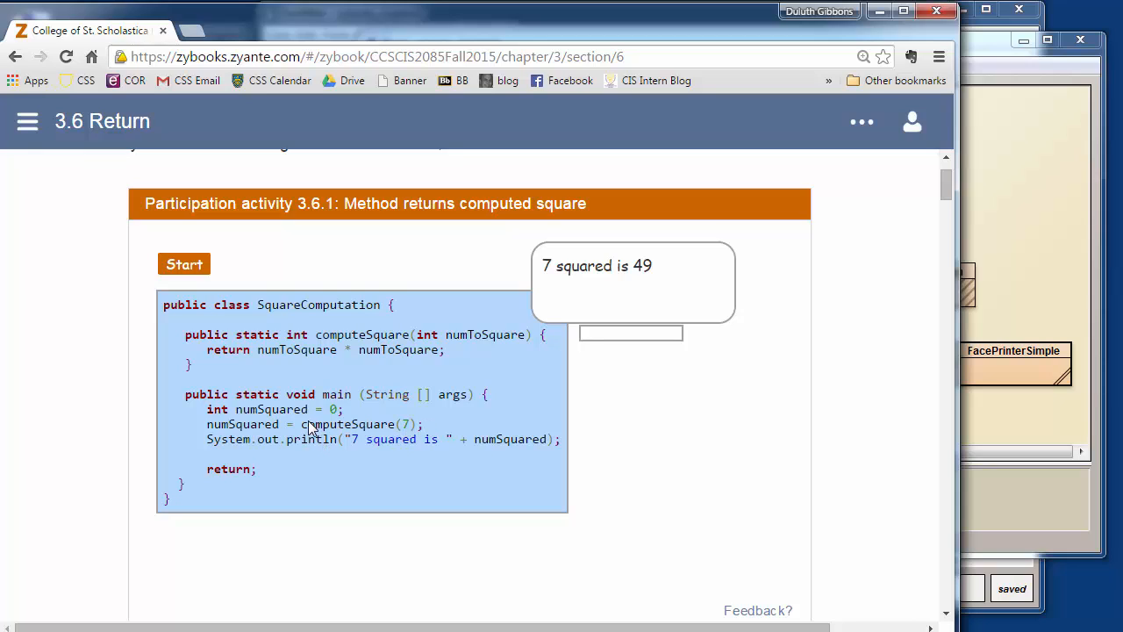
{"action": "mouse_move", "coordinate": [421, 431]}
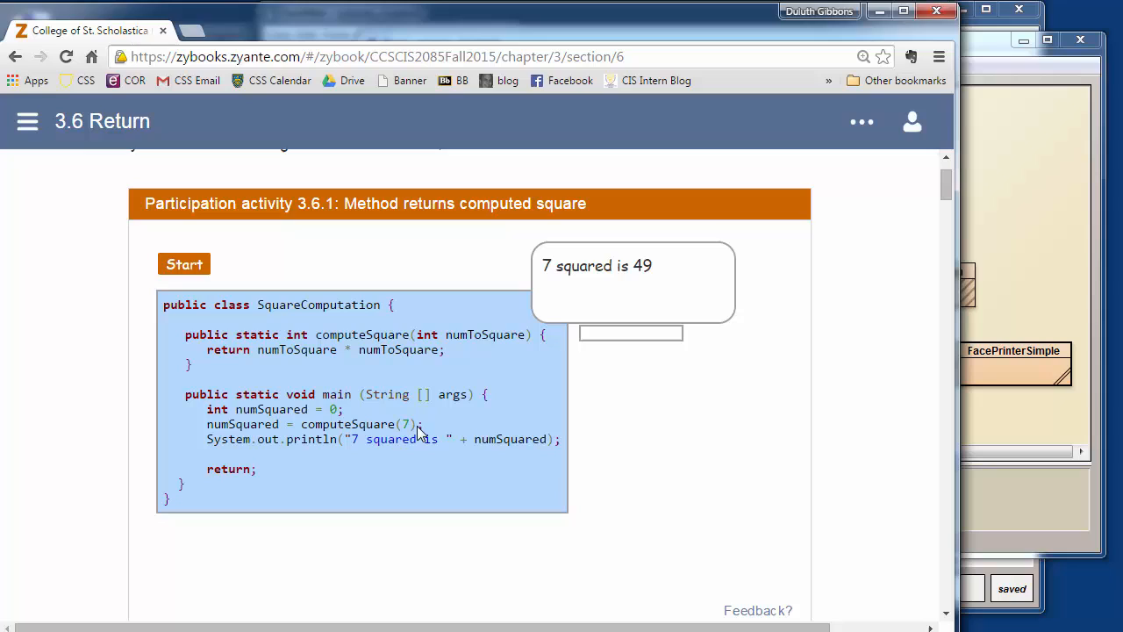
{"action": "mouse_move", "coordinate": [282, 355]}
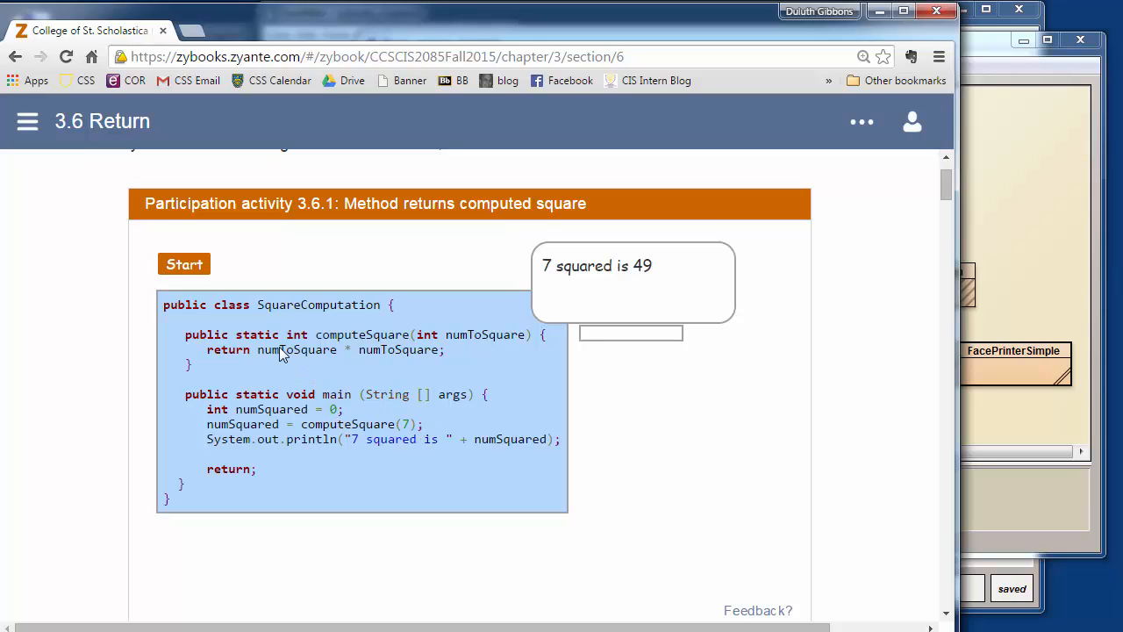
{"action": "mouse_move", "coordinate": [279, 344]}
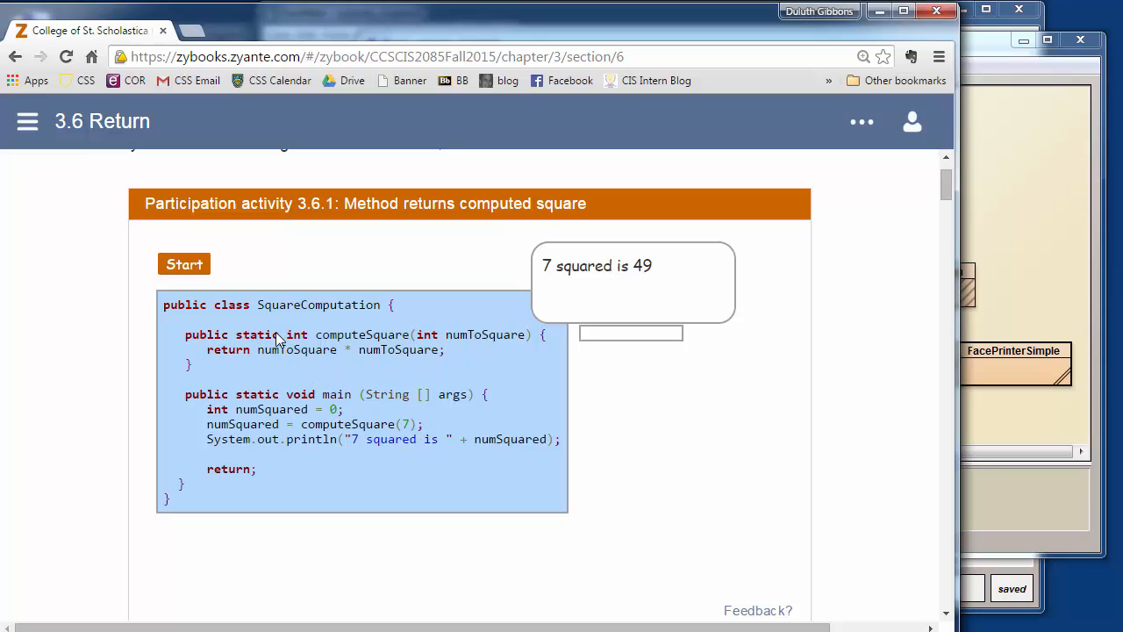
{"action": "mouse_move", "coordinate": [227, 349]}
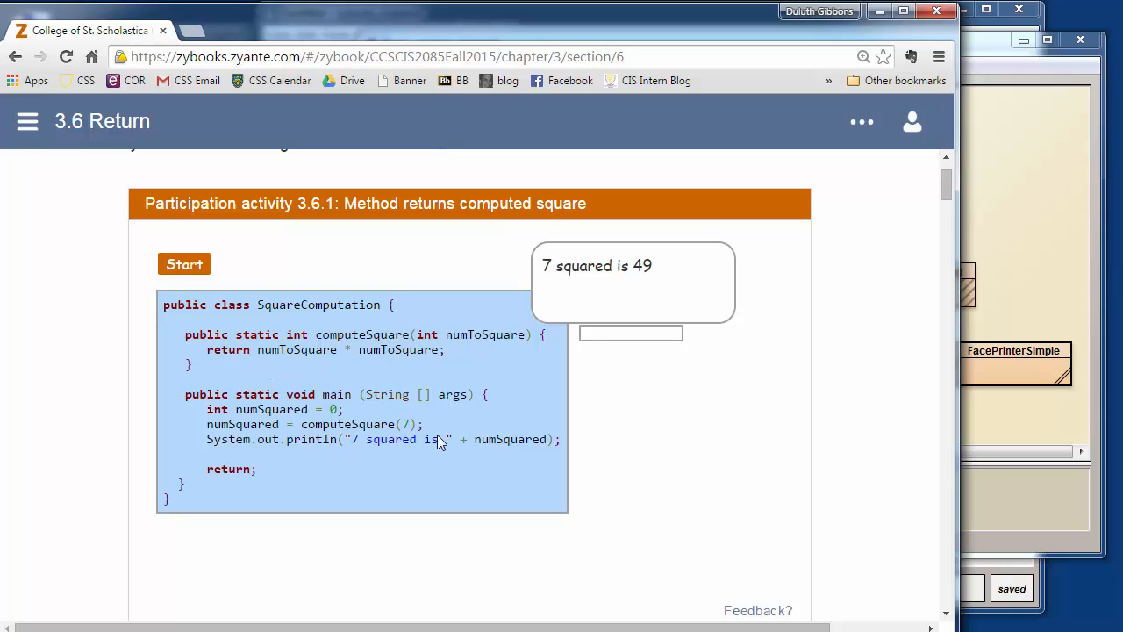
{"action": "mouse_move", "coordinate": [322, 390]}
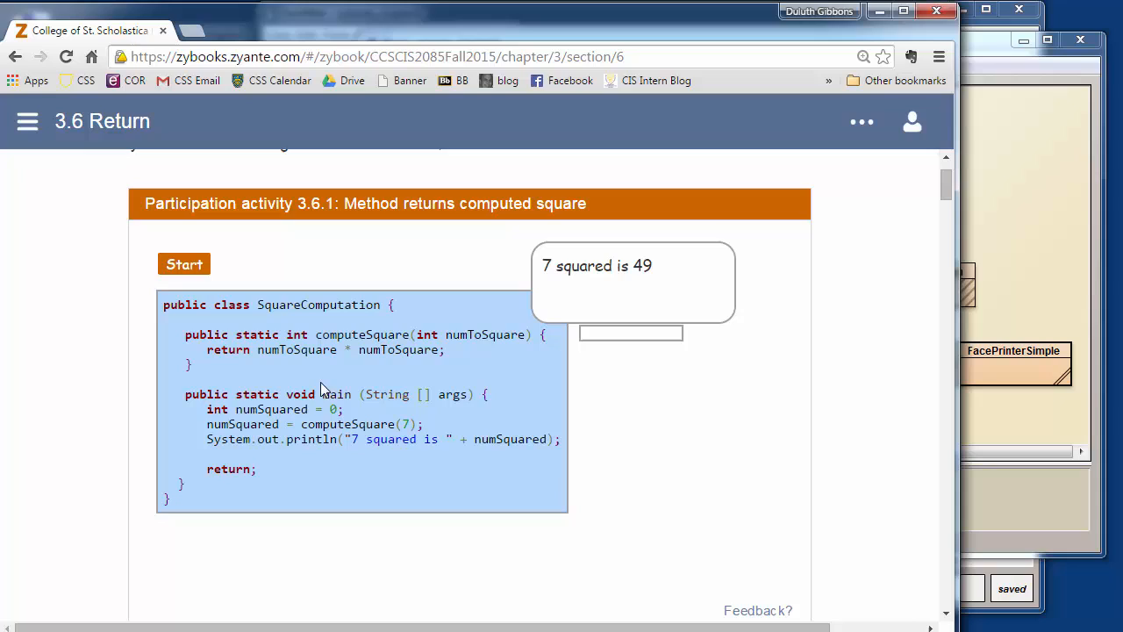
{"action": "mouse_move", "coordinate": [295, 442]}
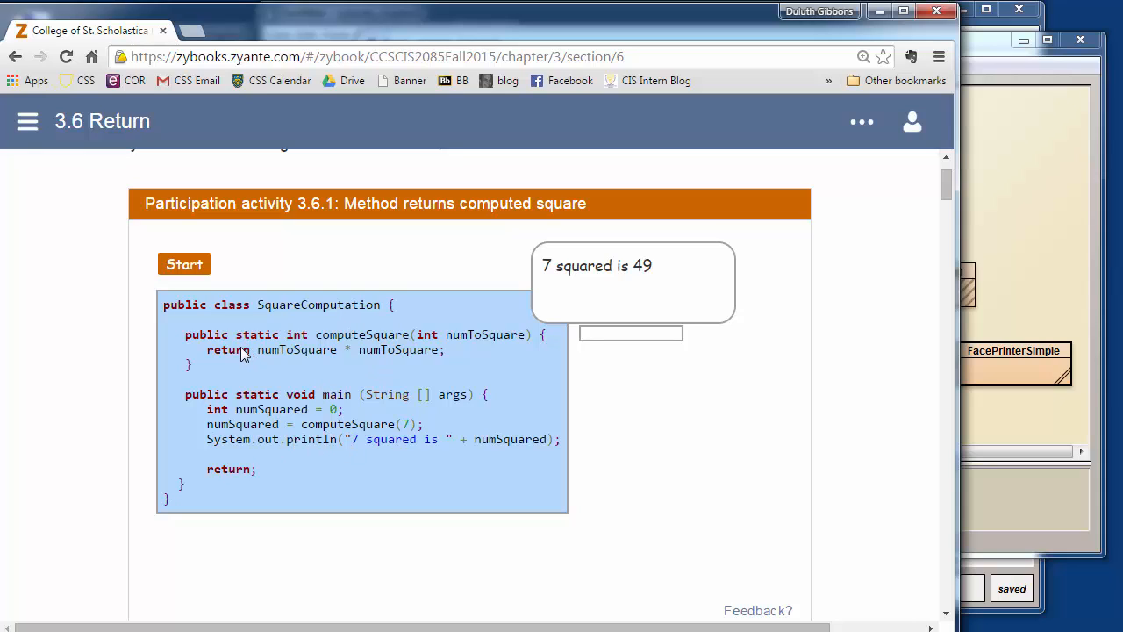
{"action": "mouse_move", "coordinate": [284, 337]}
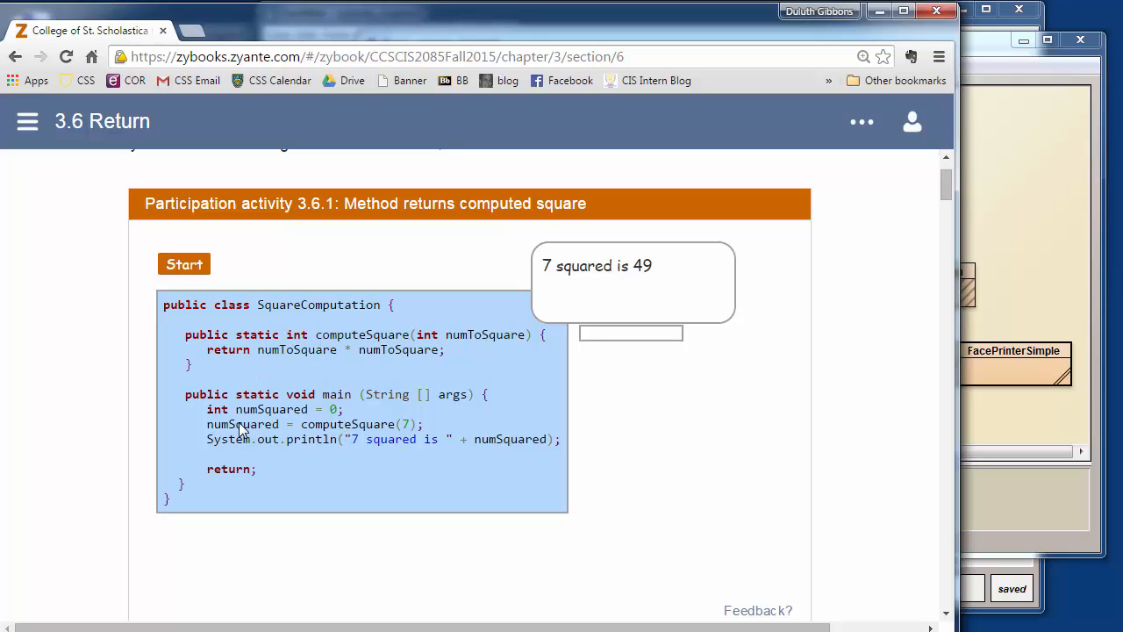
{"action": "mouse_move", "coordinate": [332, 435]}
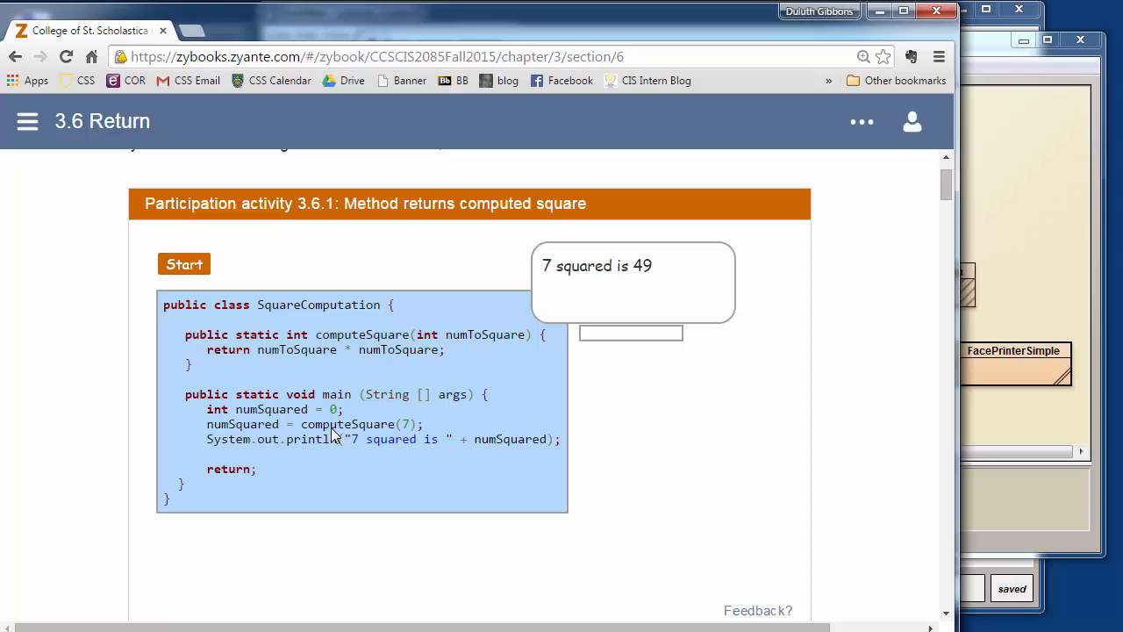
Step the 3.6.1 computeSquare animation through steps 1-3 until it shows '7 squared is 49'
{"action": "scroll", "scroll_direction": "down", "scroll_amount": 3}
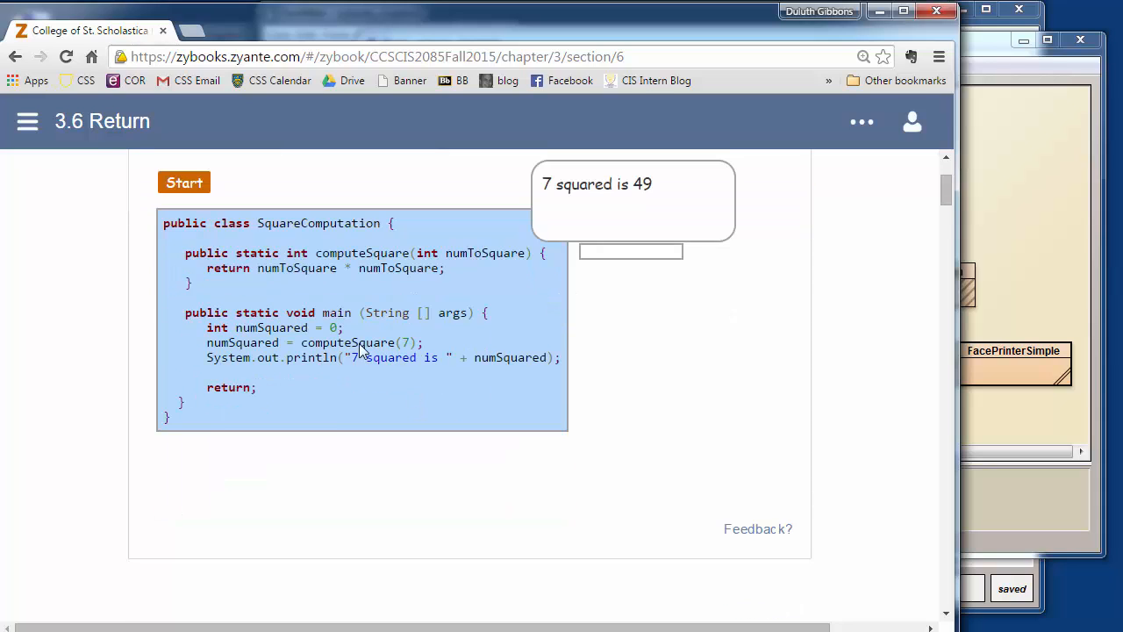
{"action": "scroll", "scroll_direction": "down", "scroll_amount": 3}
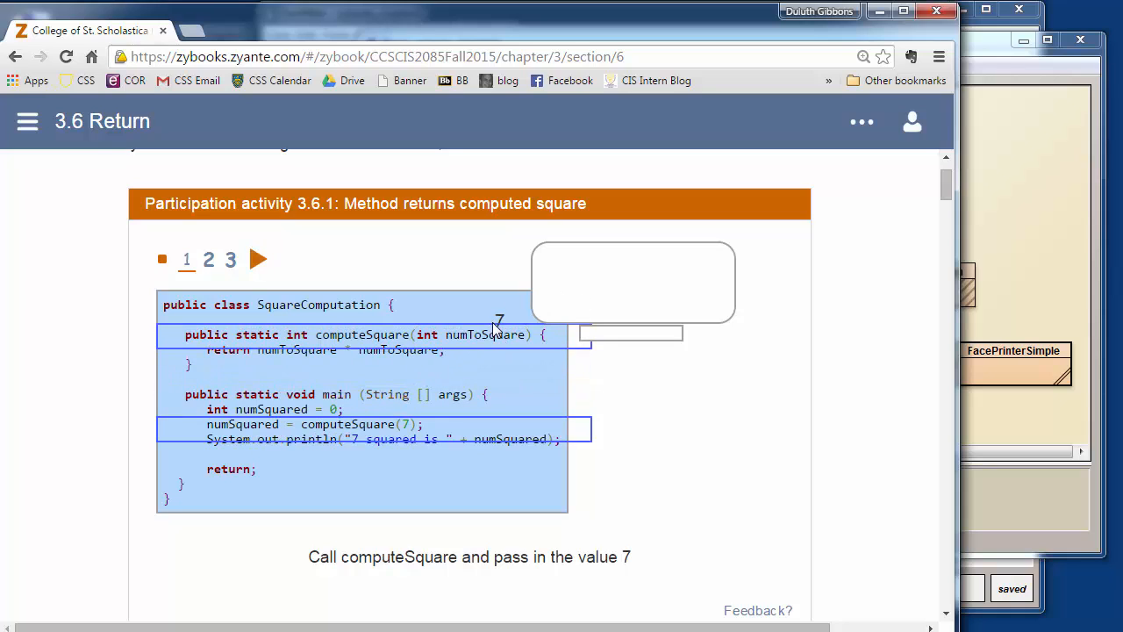
{"action": "left_click", "coordinate": [258, 260]}
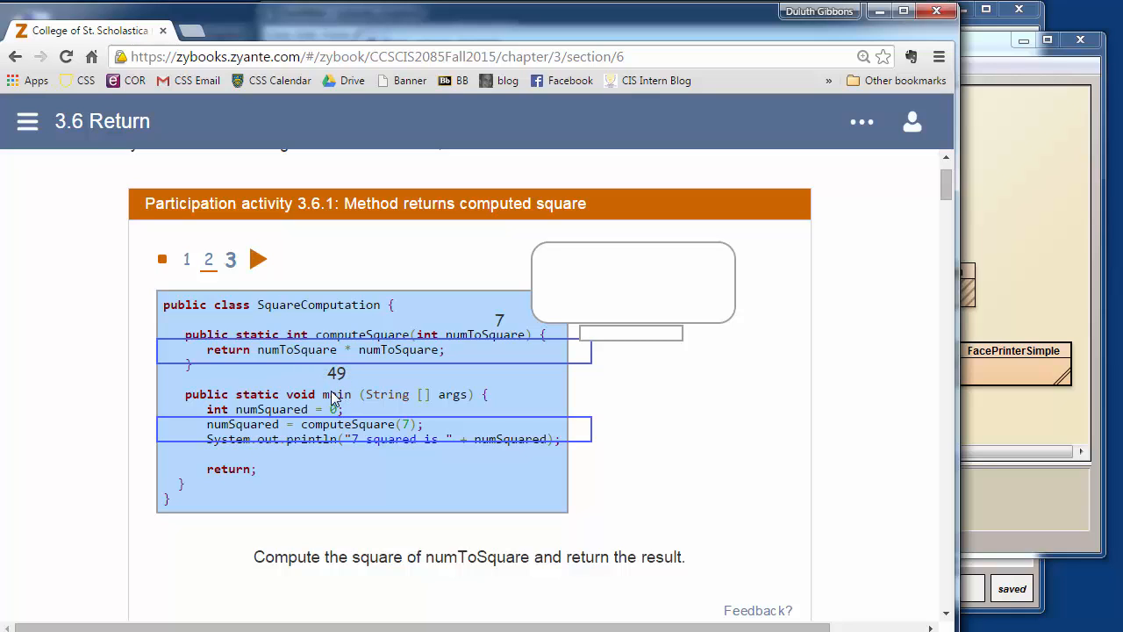
{"action": "left_click", "coordinate": [258, 258]}
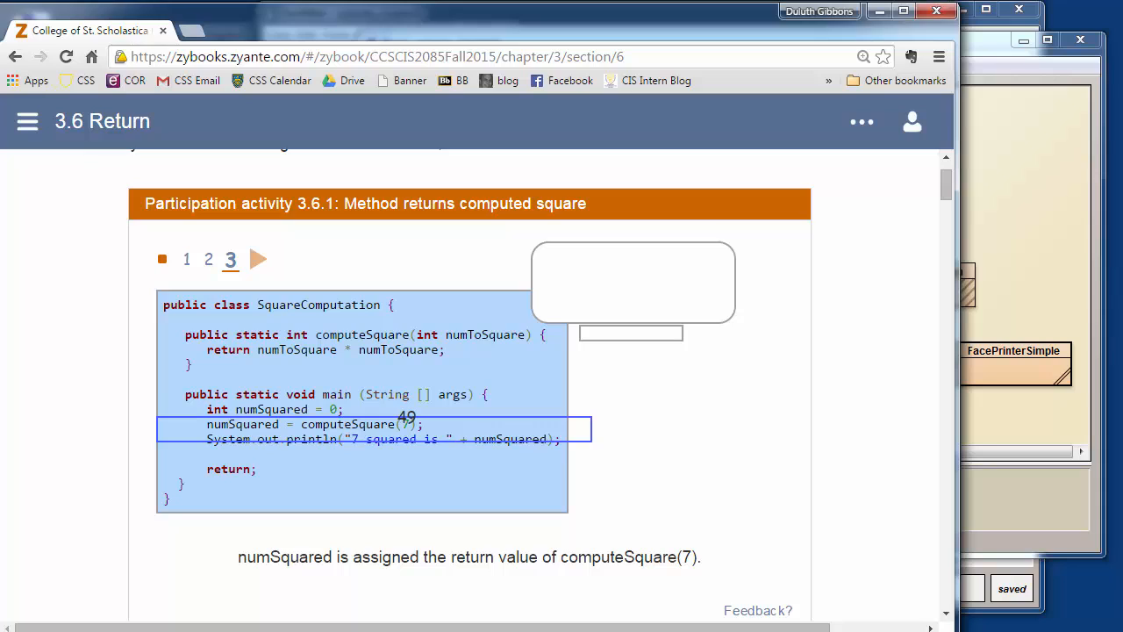
{"action": "left_click", "coordinate": [258, 258]}
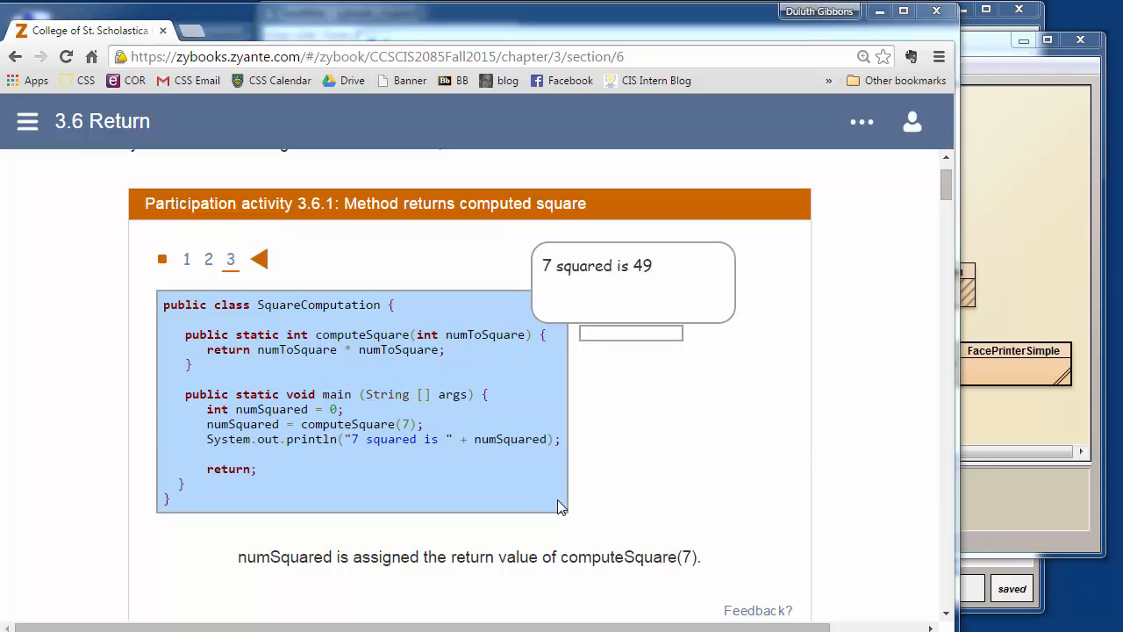
{"action": "mouse_move", "coordinate": [342, 429]}
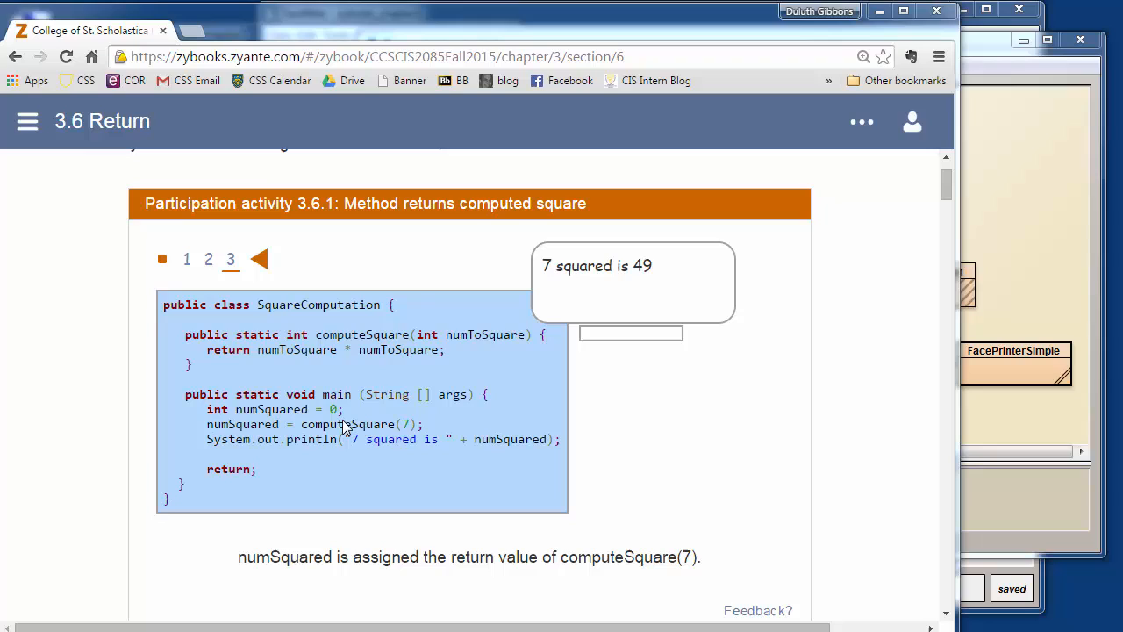
{"action": "mouse_move", "coordinate": [291, 358]}
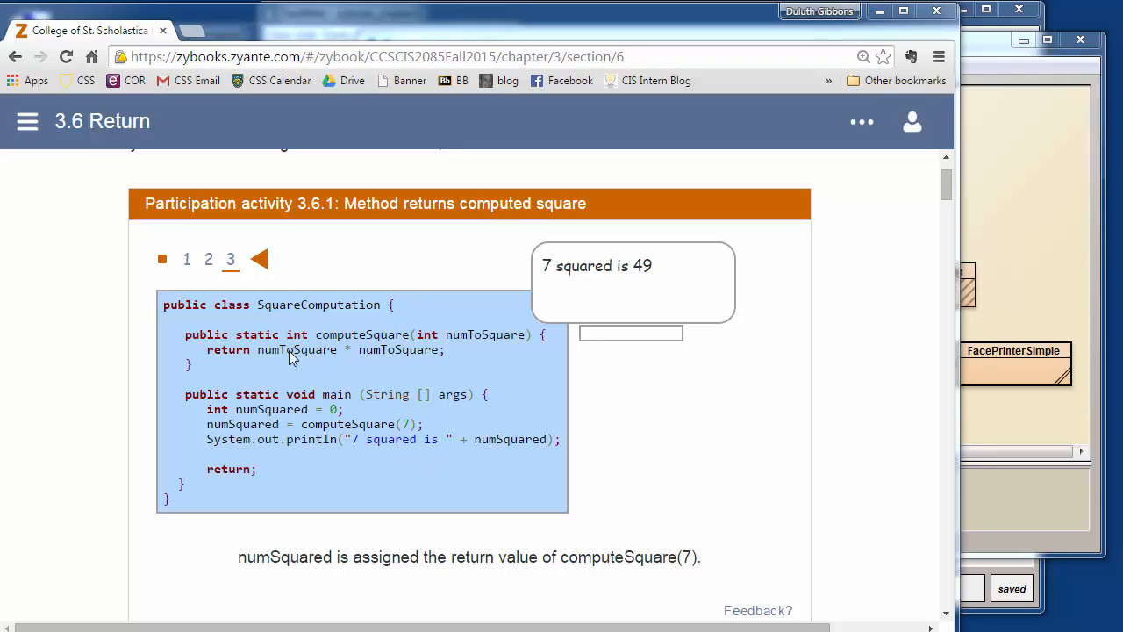
{"action": "mouse_move", "coordinate": [993, 121]}
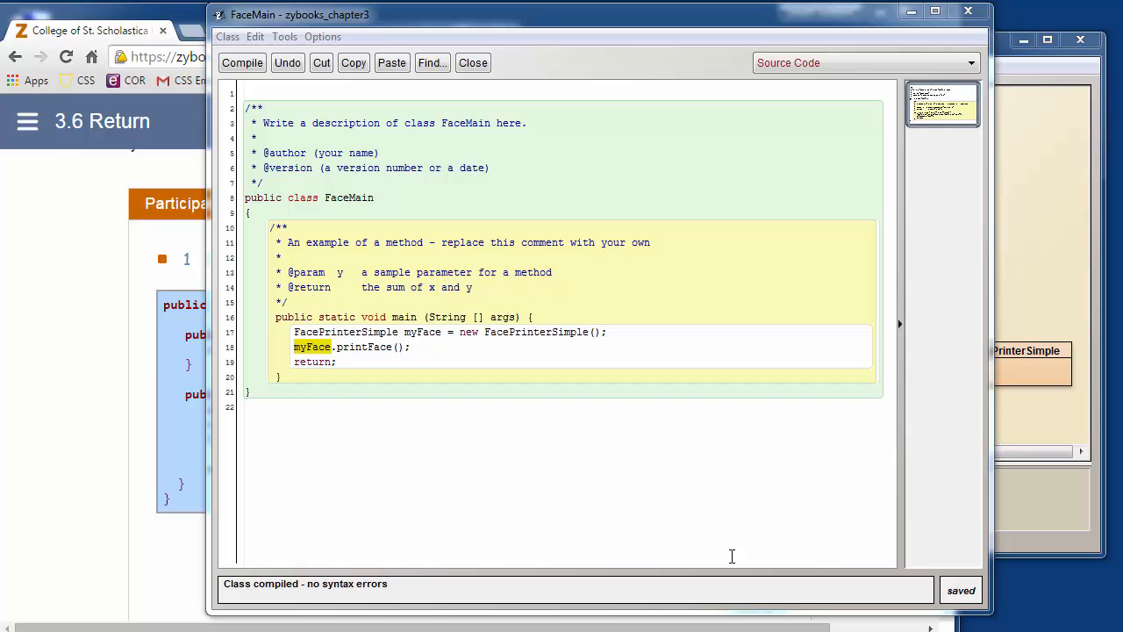
{"action": "mouse_move", "coordinate": [346, 351]}
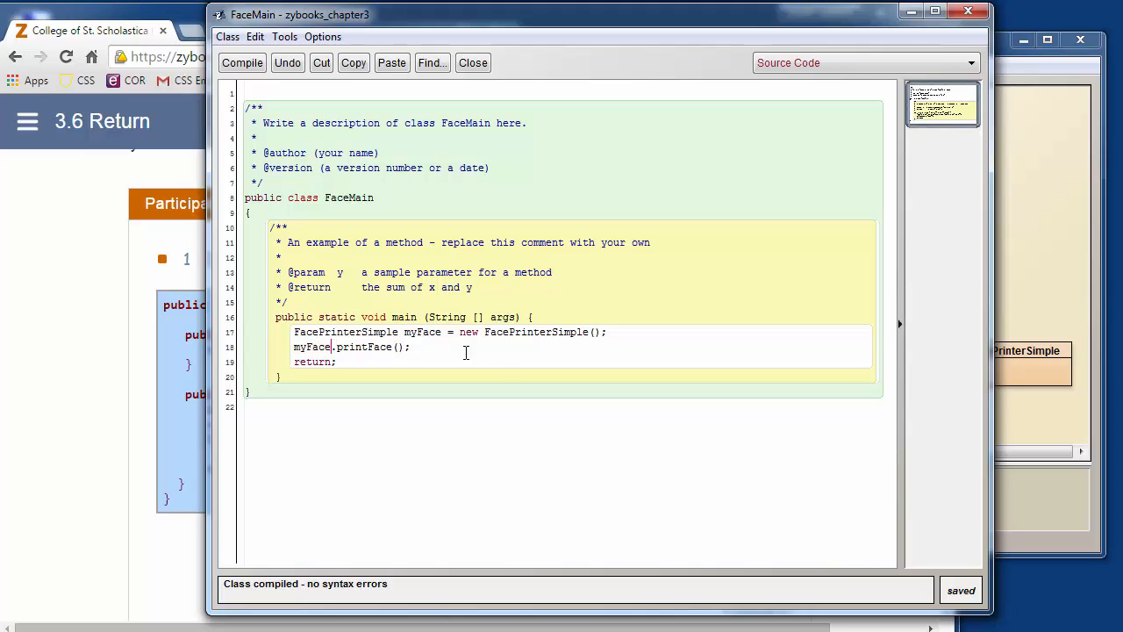
{"action": "mouse_move", "coordinate": [302, 306]}
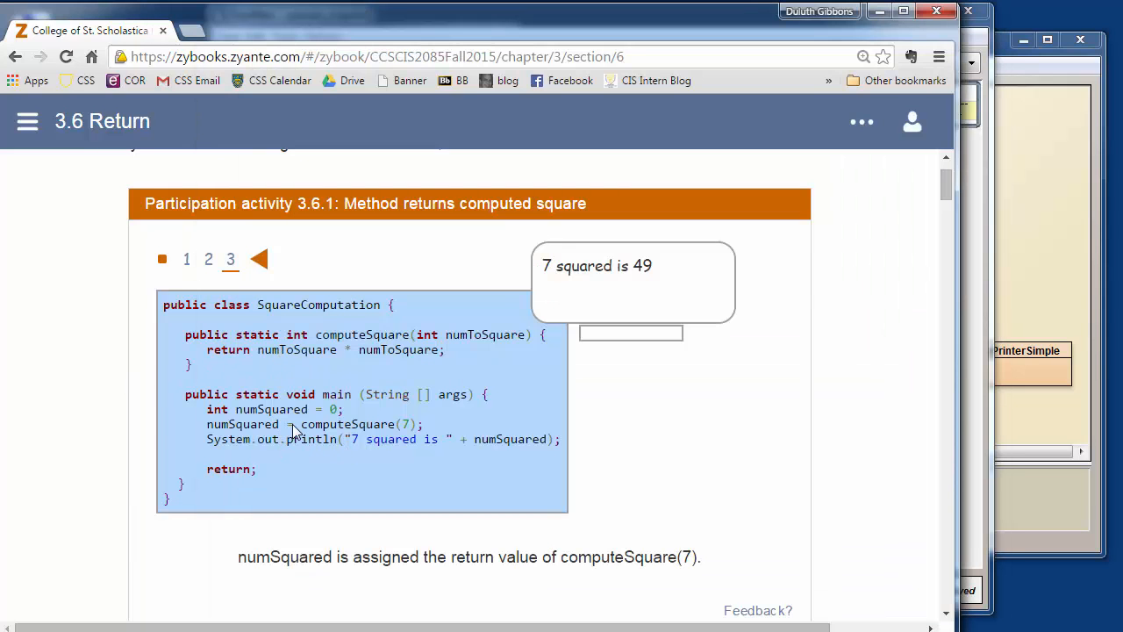
{"action": "mouse_move", "coordinate": [217, 436]}
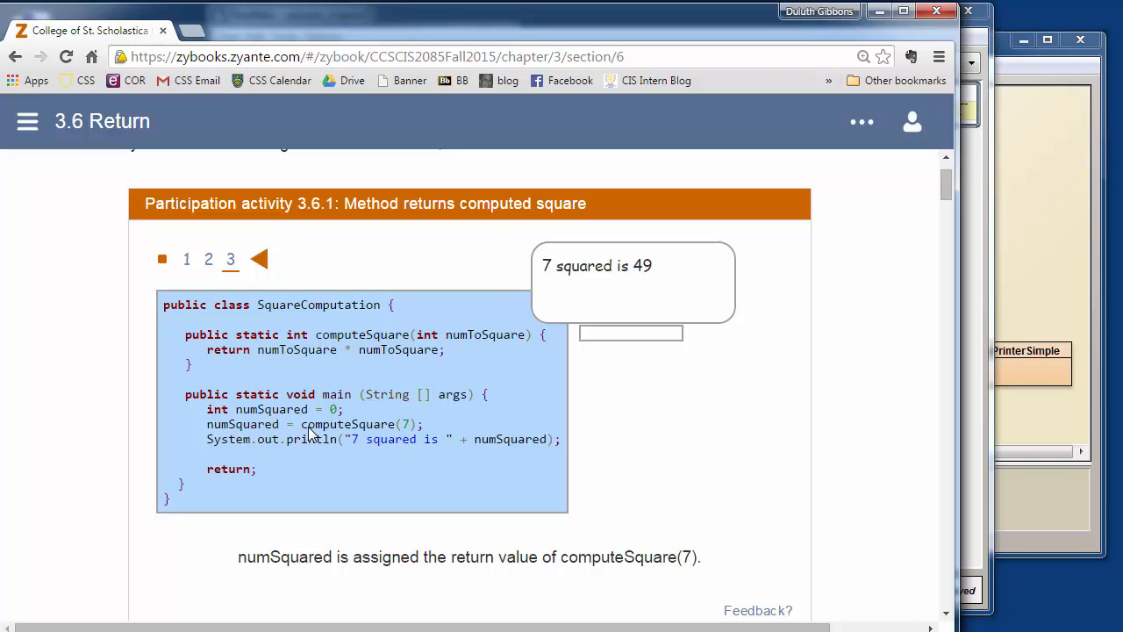
{"action": "mouse_move", "coordinate": [424, 430]}
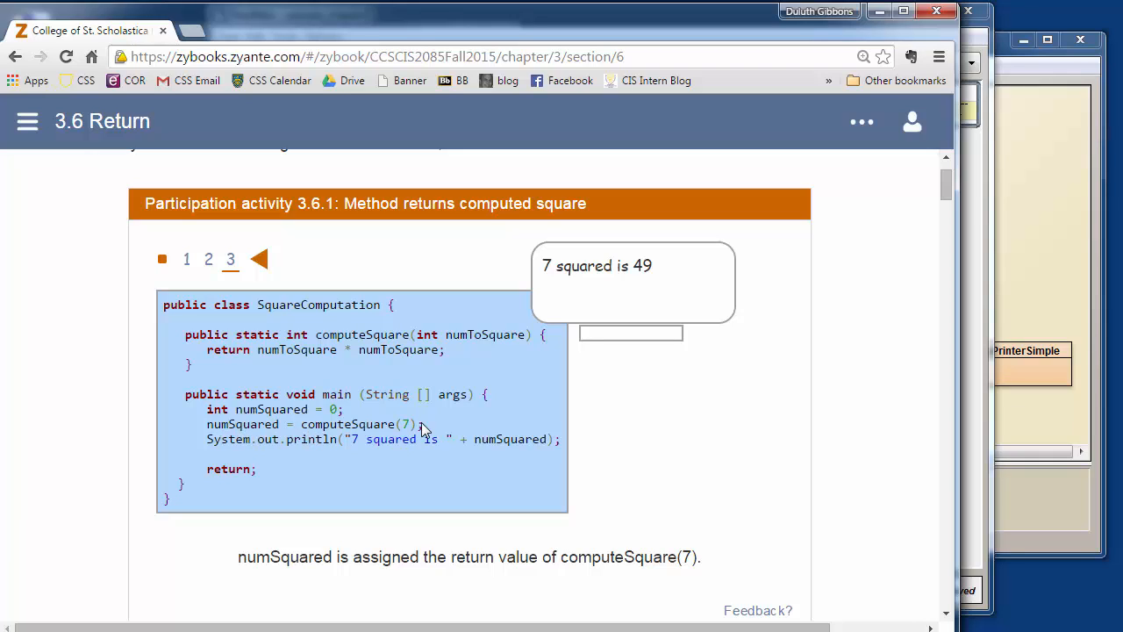
{"action": "mouse_move", "coordinate": [389, 438]}
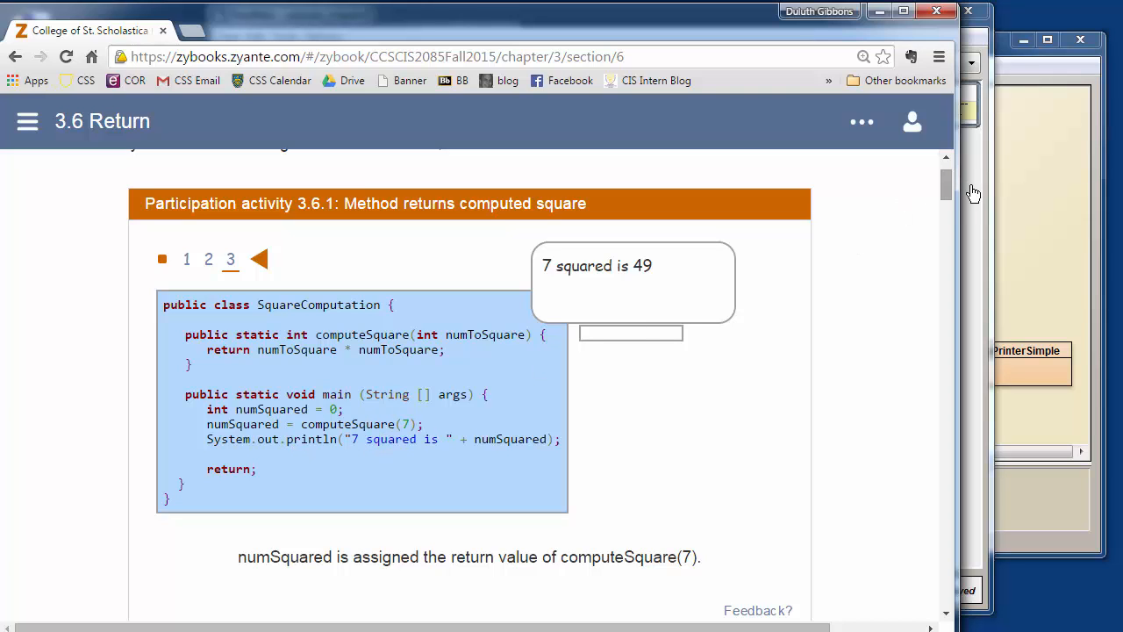
Answer Yes that 'return 9;' is a valid return statement in activity 3.6.2
{"action": "scroll", "scroll_direction": "down", "scroll_amount": 3}
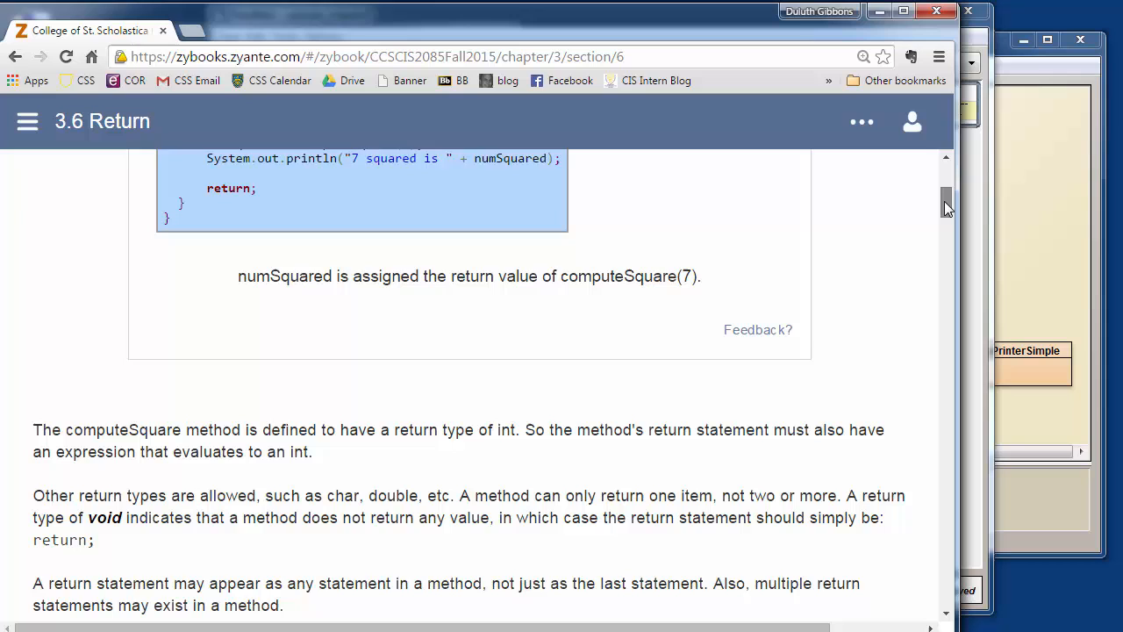
{"action": "scroll", "scroll_direction": "down", "scroll_amount": 3}
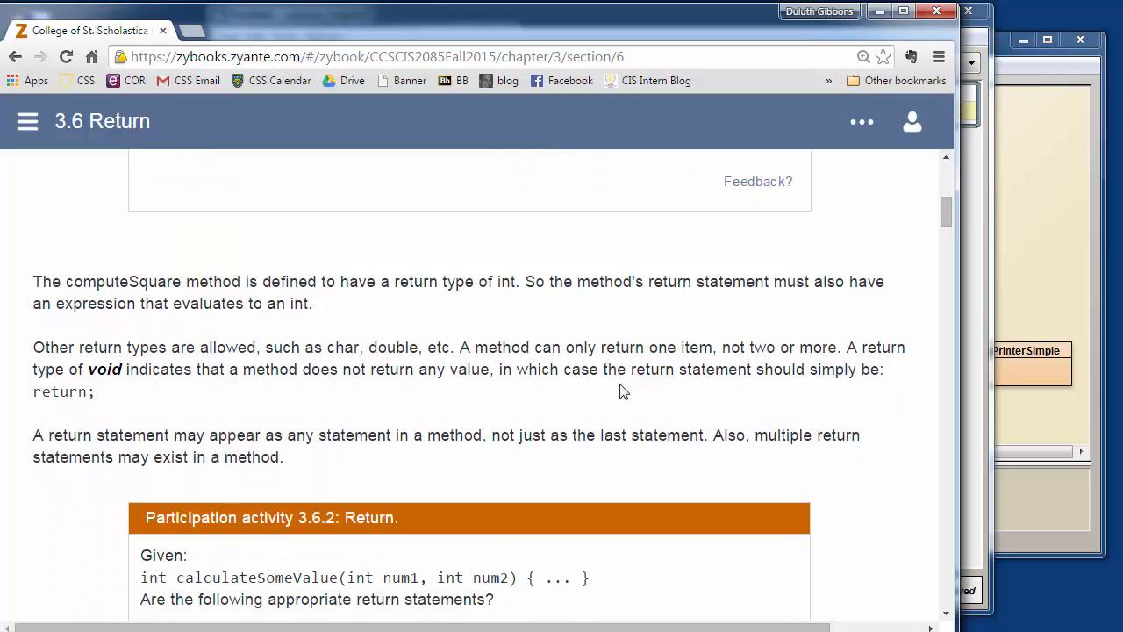
{"action": "scroll", "scroll_direction": "down", "scroll_amount": 3}
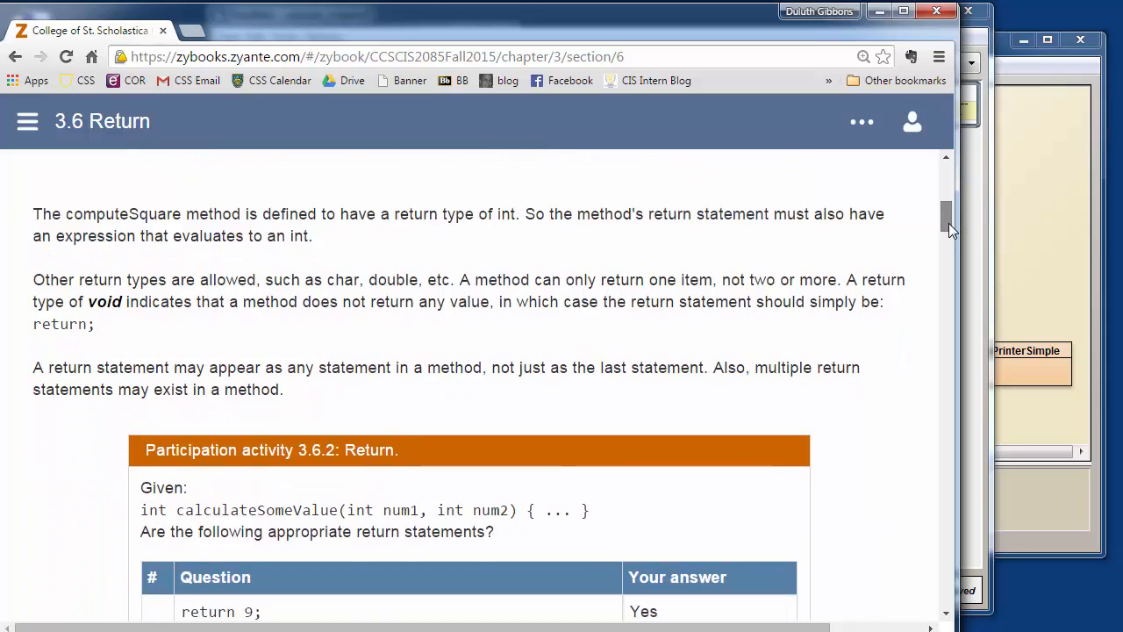
{"action": "scroll", "scroll_direction": "down", "scroll_amount": 3}
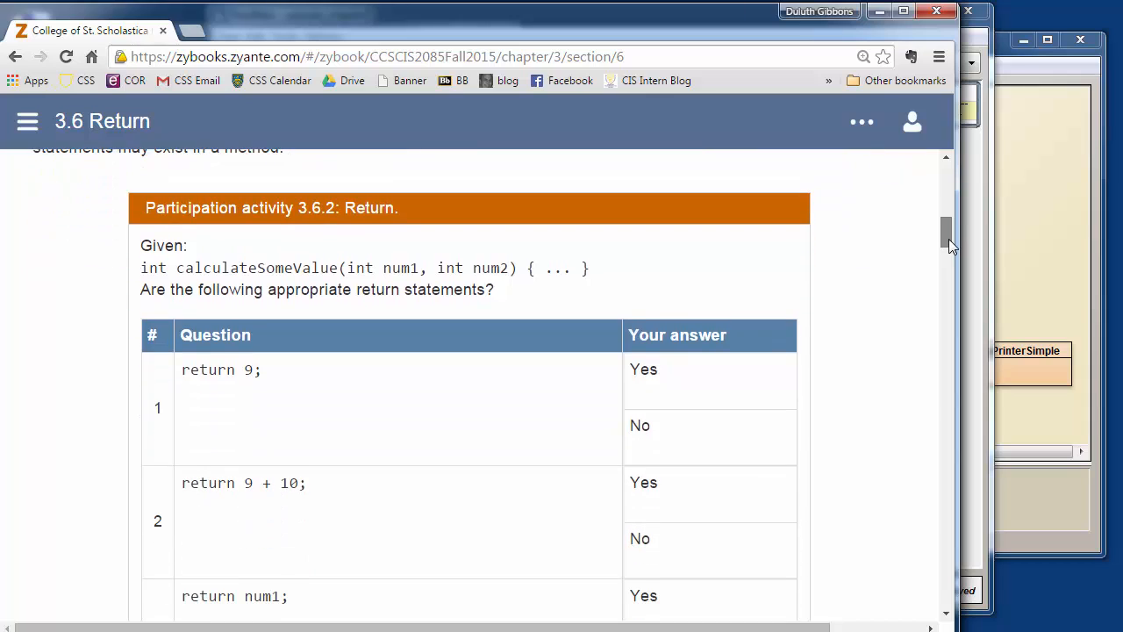
{"action": "scroll", "scroll_direction": "down", "scroll_amount": 3}
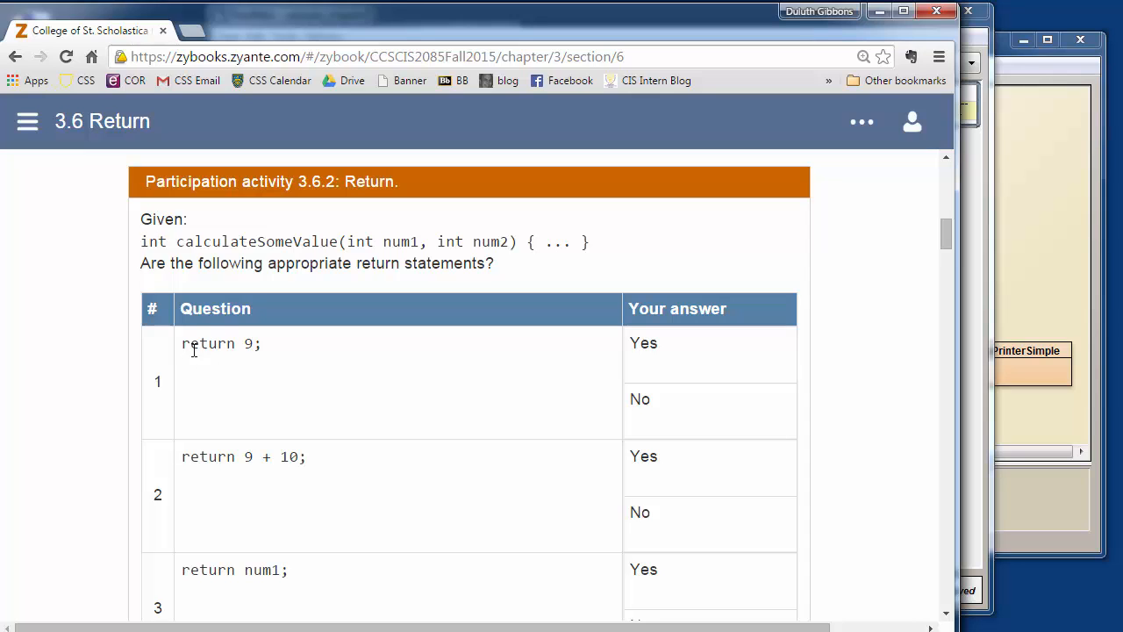
{"action": "left_click", "coordinate": [642, 342]}
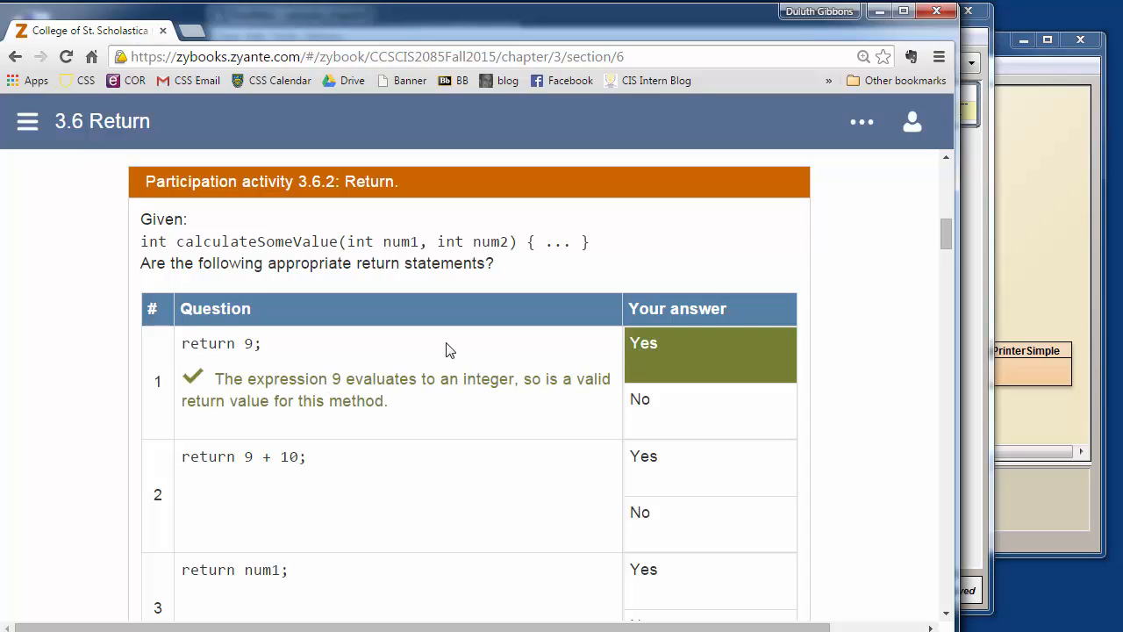
{"action": "mouse_move", "coordinate": [249, 474]}
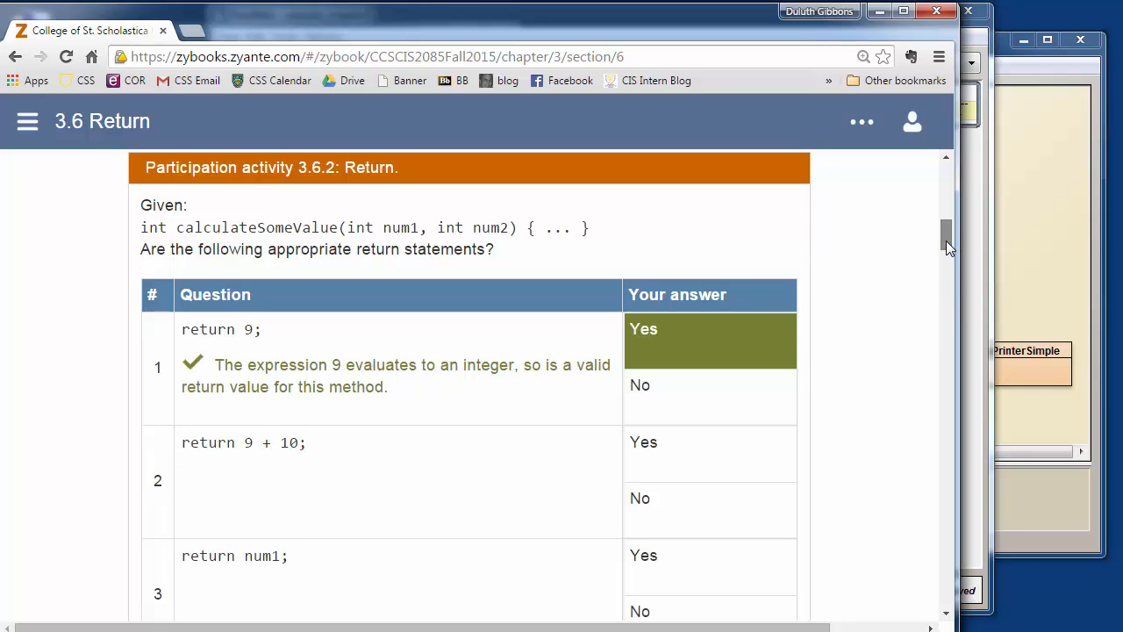
Highlight the calculateSomeValue method name in the remaining 3.6.2 questions
{"action": "scroll", "scroll_direction": "down", "scroll_amount": 3}
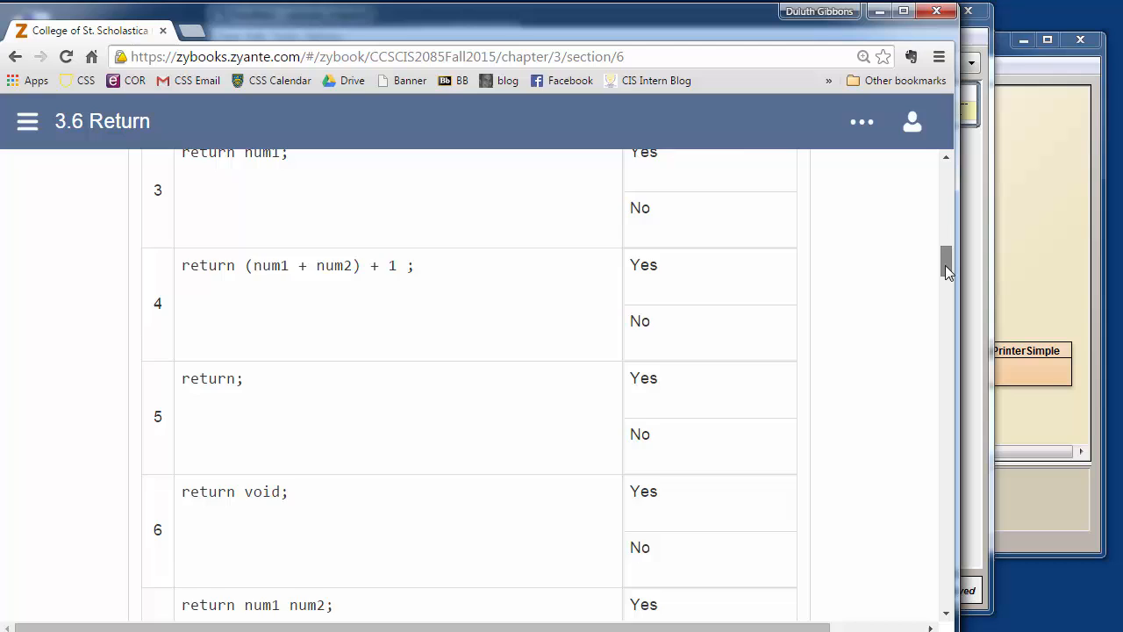
{"action": "scroll", "scroll_direction": "down", "scroll_amount": 3}
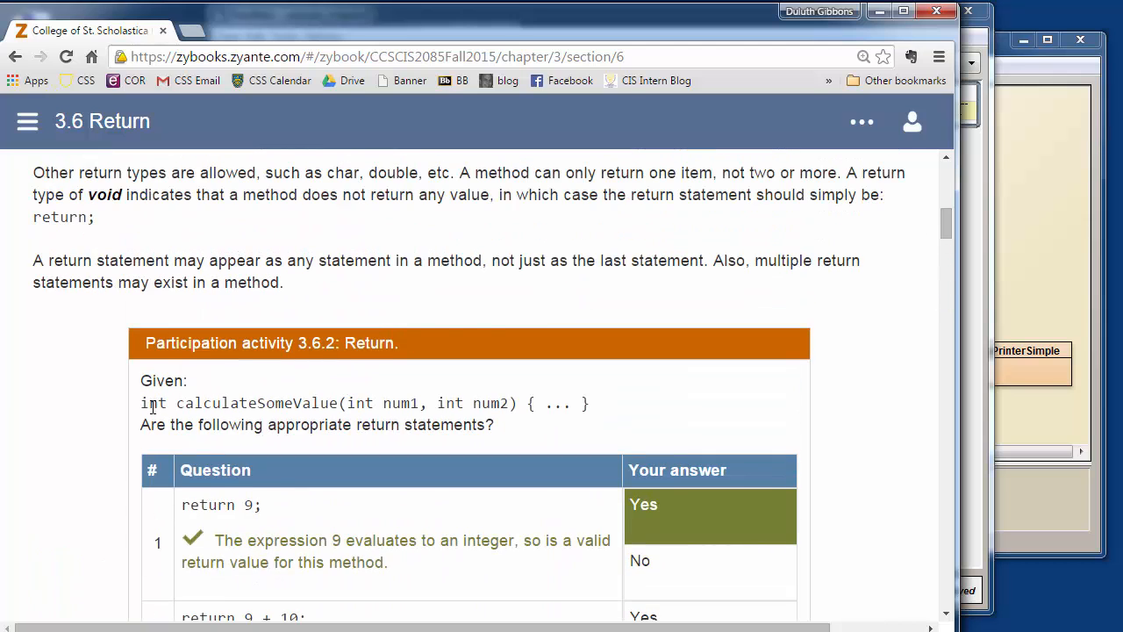
{"action": "double_click", "coordinate": [256, 402]}
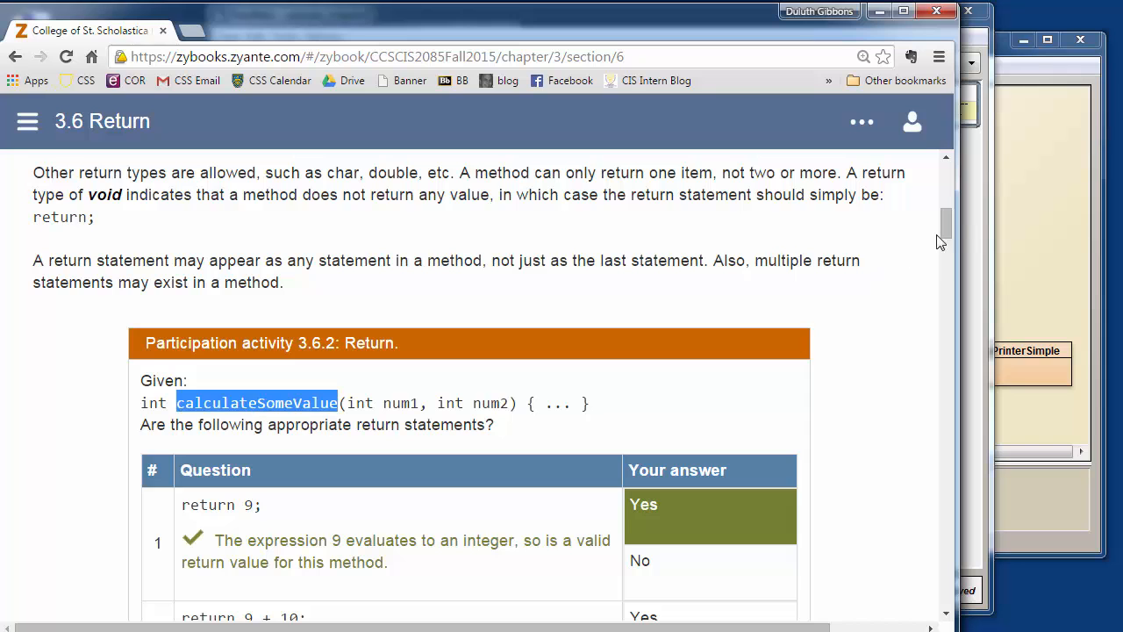
Scroll past the 3.6.3 calls-in-an-expression quiz to the height conversion Figure 3.6.1
{"action": "scroll", "scroll_direction": "down", "scroll_amount": 3}
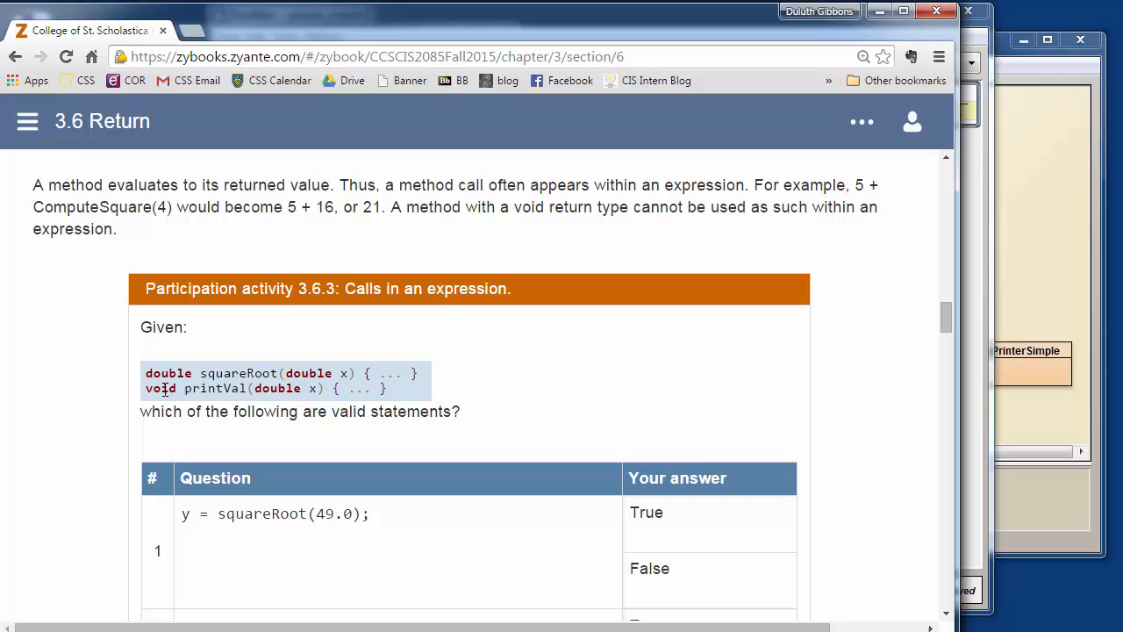
{"action": "mouse_move", "coordinate": [798, 329]}
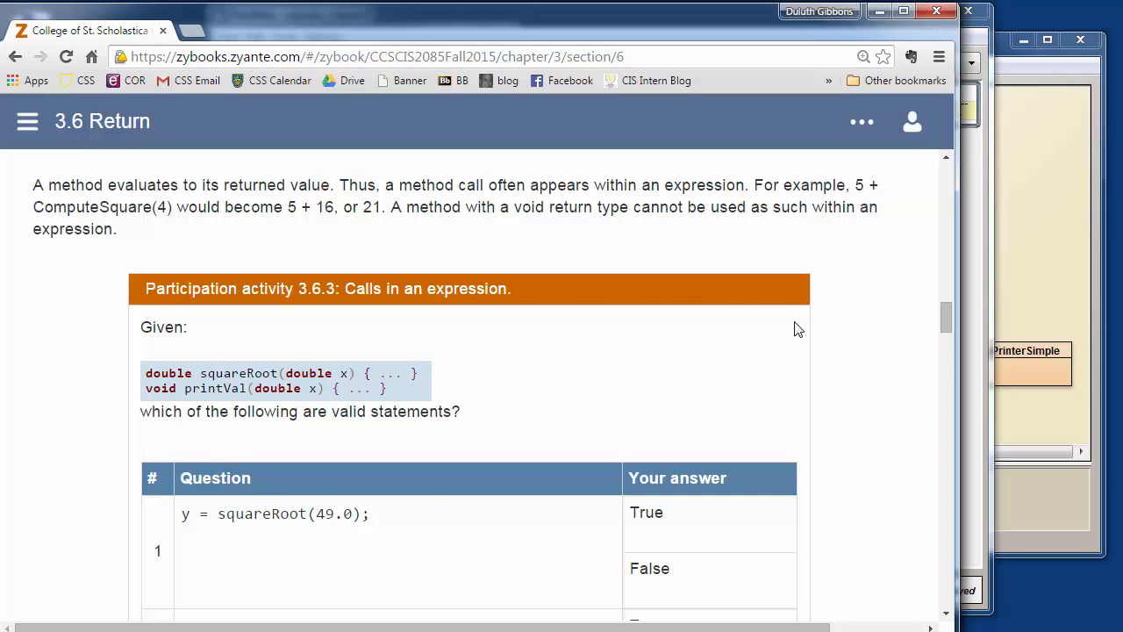
{"action": "scroll", "scroll_direction": "down", "scroll_amount": 3}
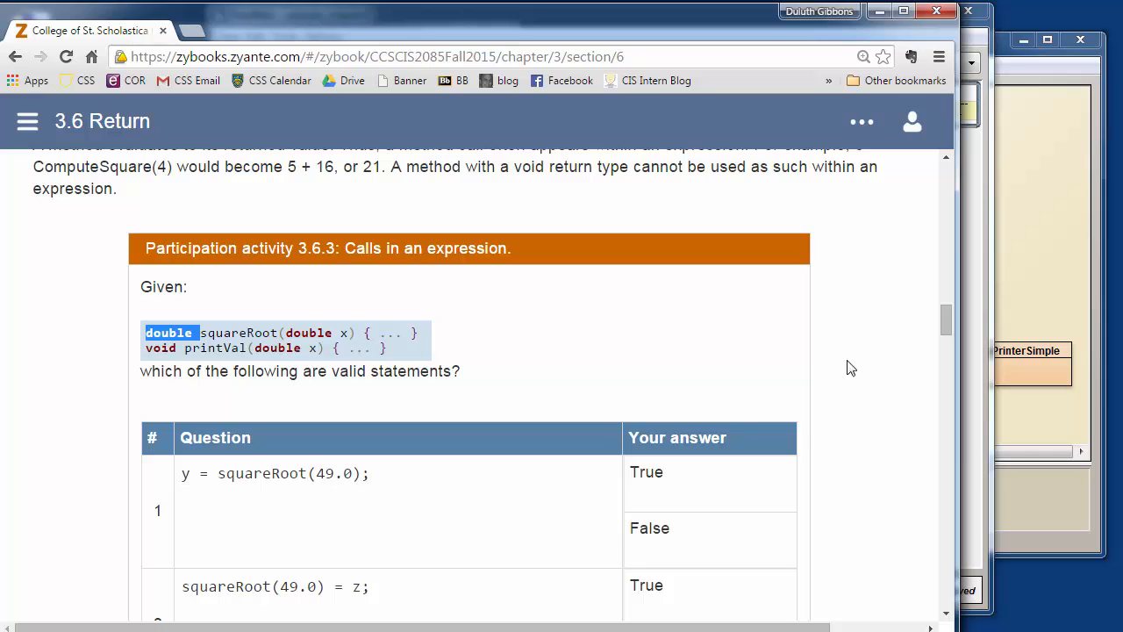
{"action": "scroll", "scroll_direction": "down", "scroll_amount": 3}
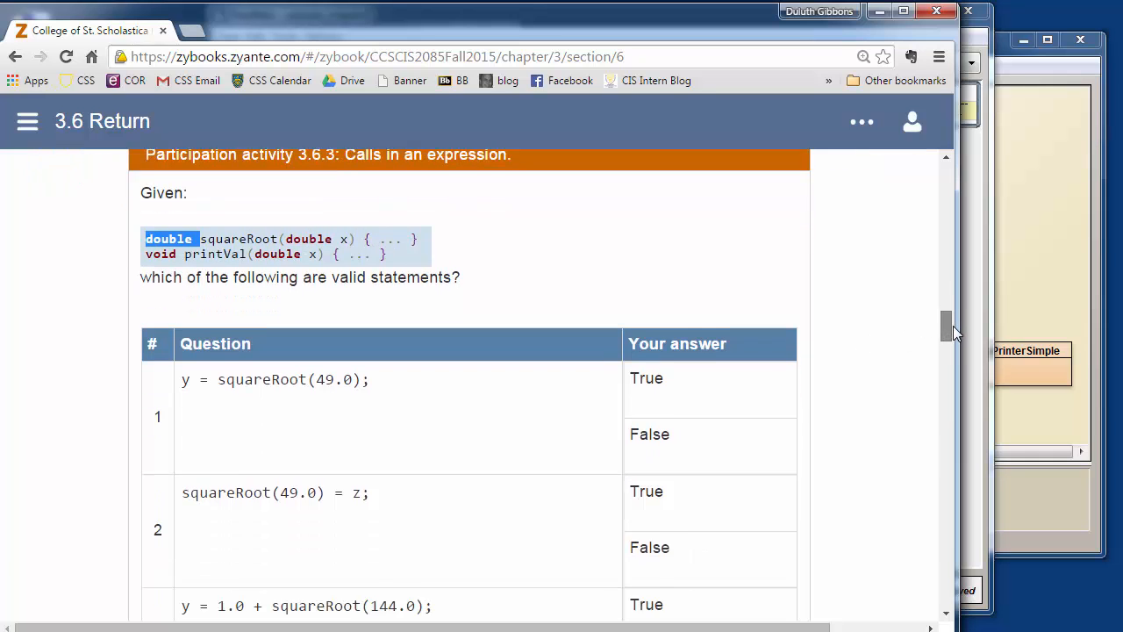
{"action": "scroll", "scroll_direction": "down", "scroll_amount": 3}
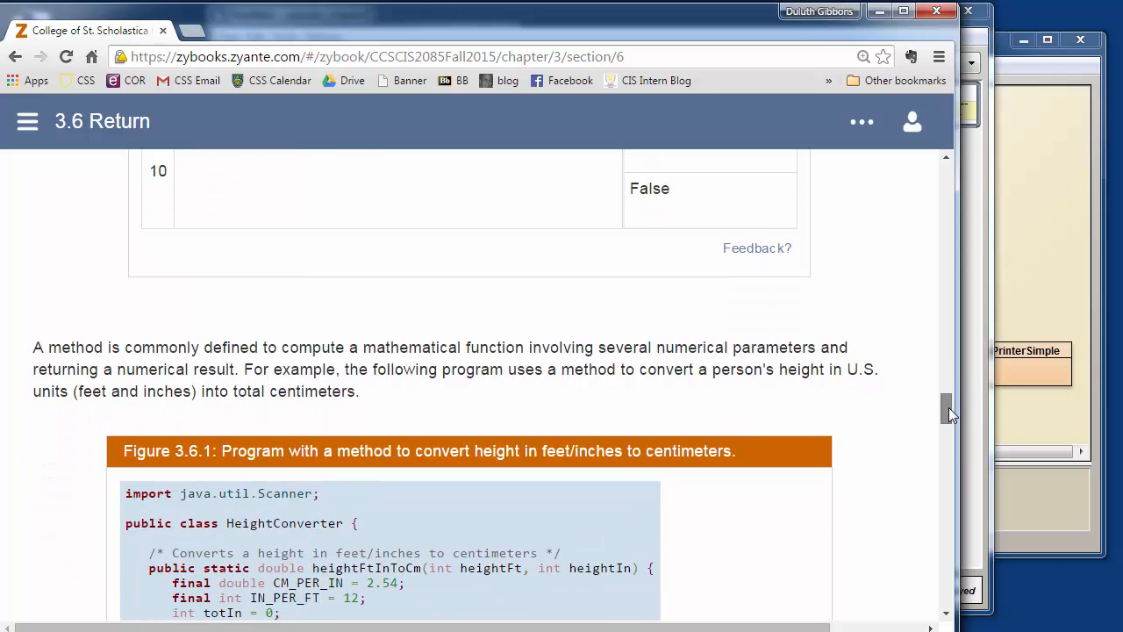
Highlight the heightFtInToCm method name and its heightFt parameter in Figure 3.6.1
{"action": "scroll", "scroll_direction": "down", "scroll_amount": 3}
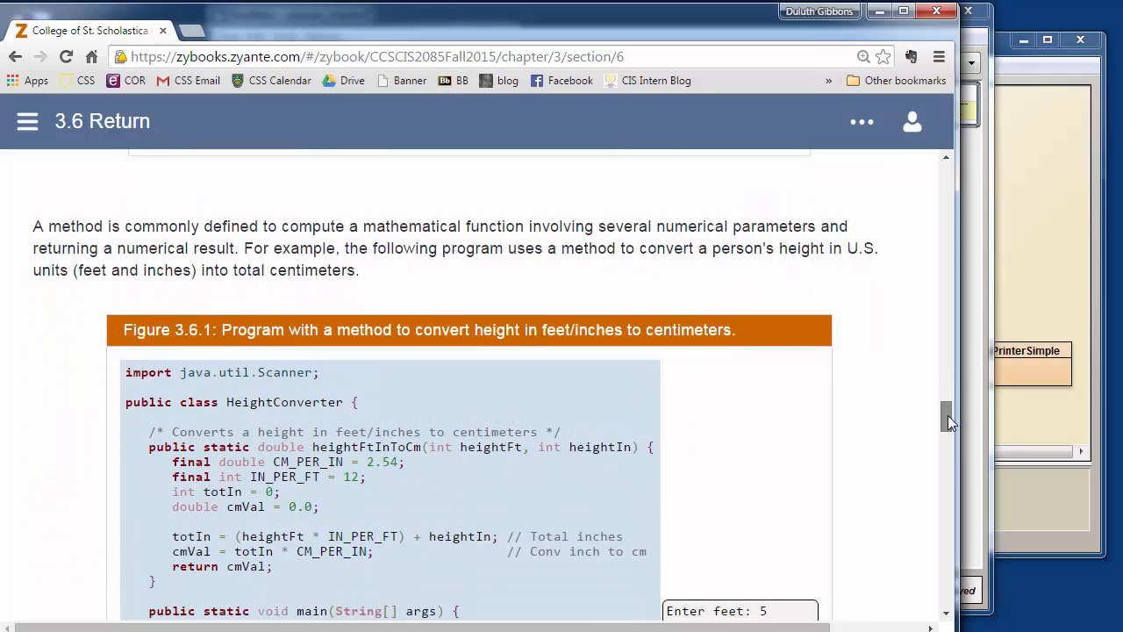
{"action": "scroll", "scroll_direction": "down", "scroll_amount": 3}
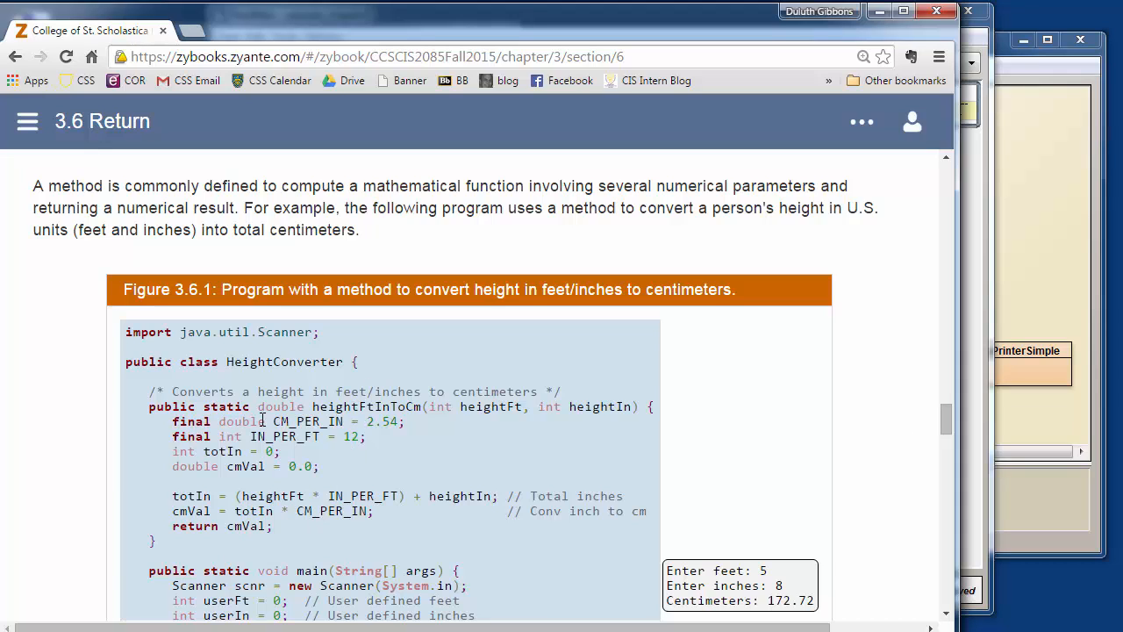
{"action": "double_click", "coordinate": [365, 407]}
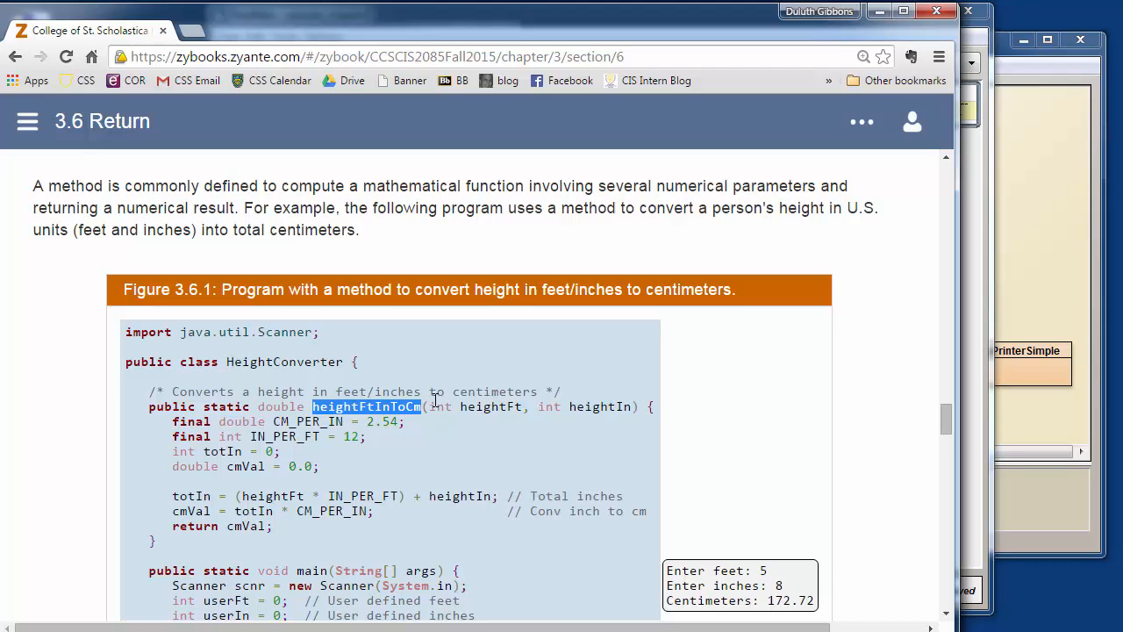
{"action": "mouse_move", "coordinate": [430, 423]}
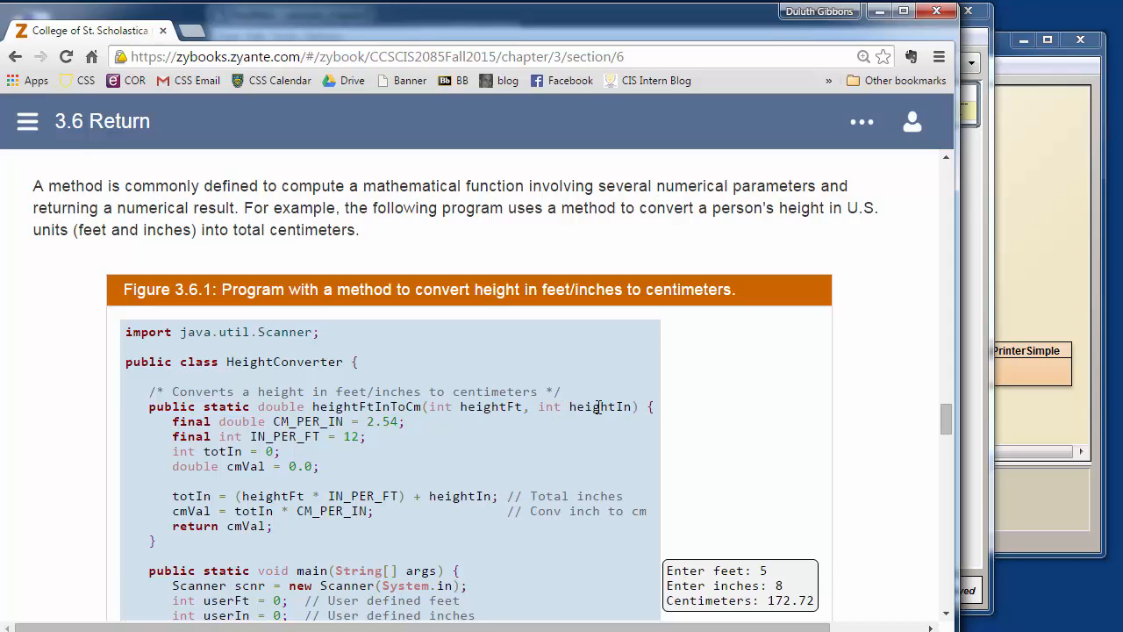
{"action": "double_click", "coordinate": [491, 407]}
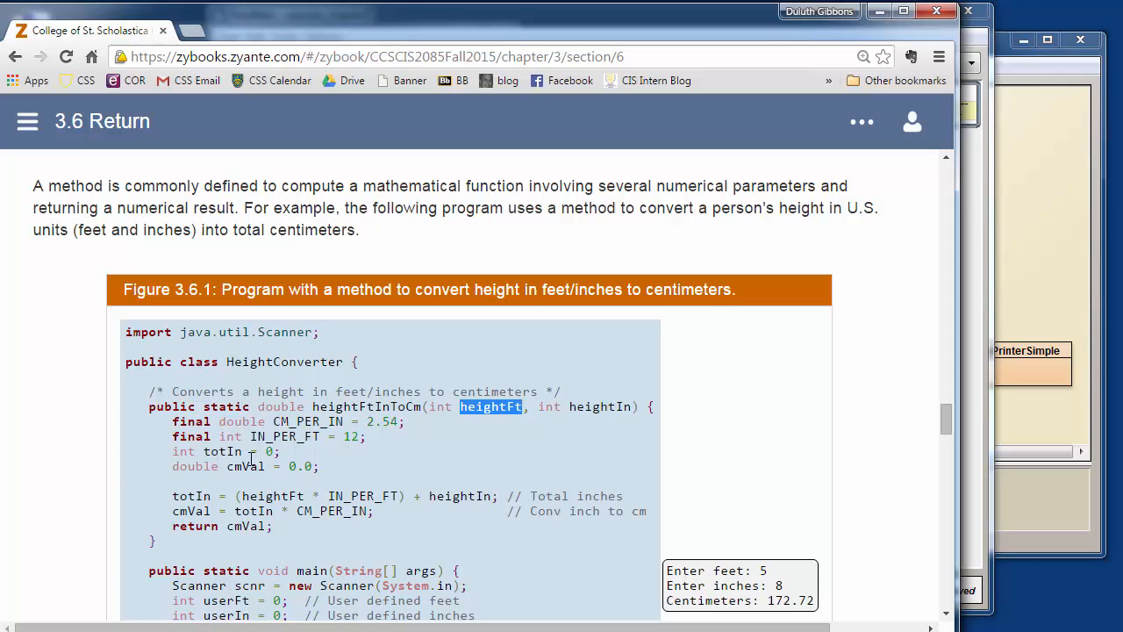
{"action": "mouse_move", "coordinate": [238, 521]}
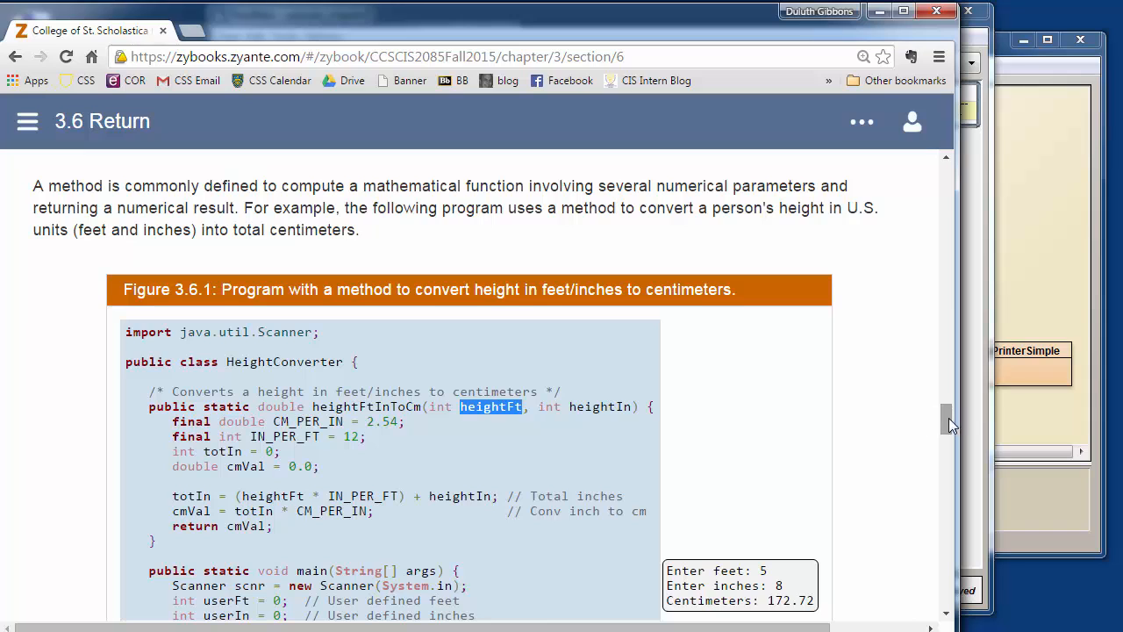
Highlight cmVal where it is computed and in the return cmVal statement, alternating between them
{"action": "scroll", "scroll_direction": "down", "scroll_amount": 3}
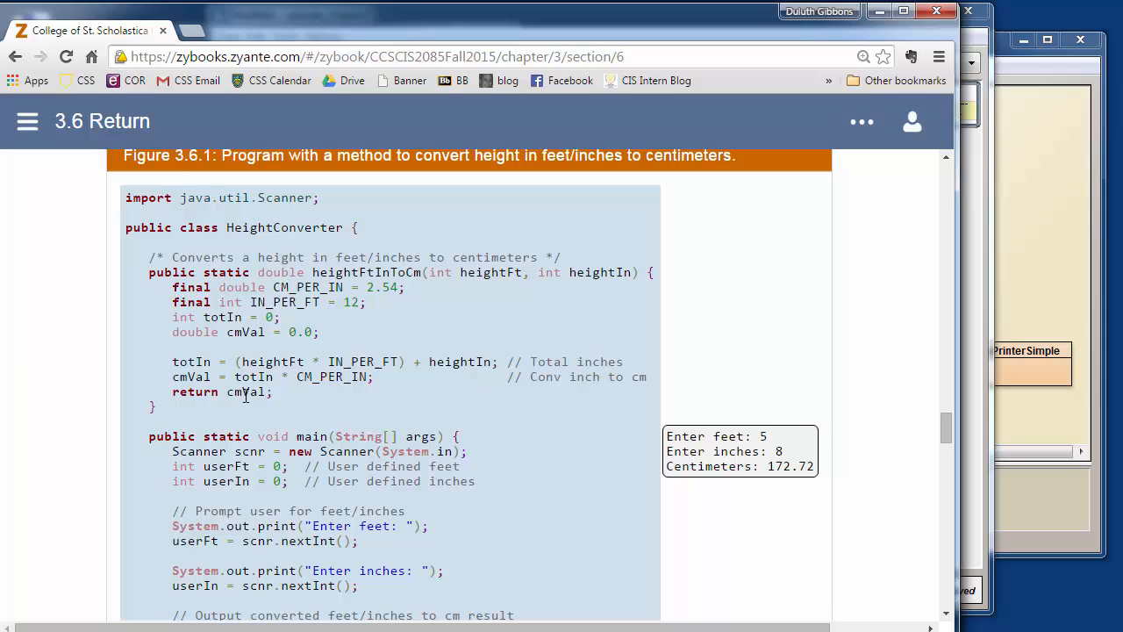
{"action": "double_click", "coordinate": [193, 376]}
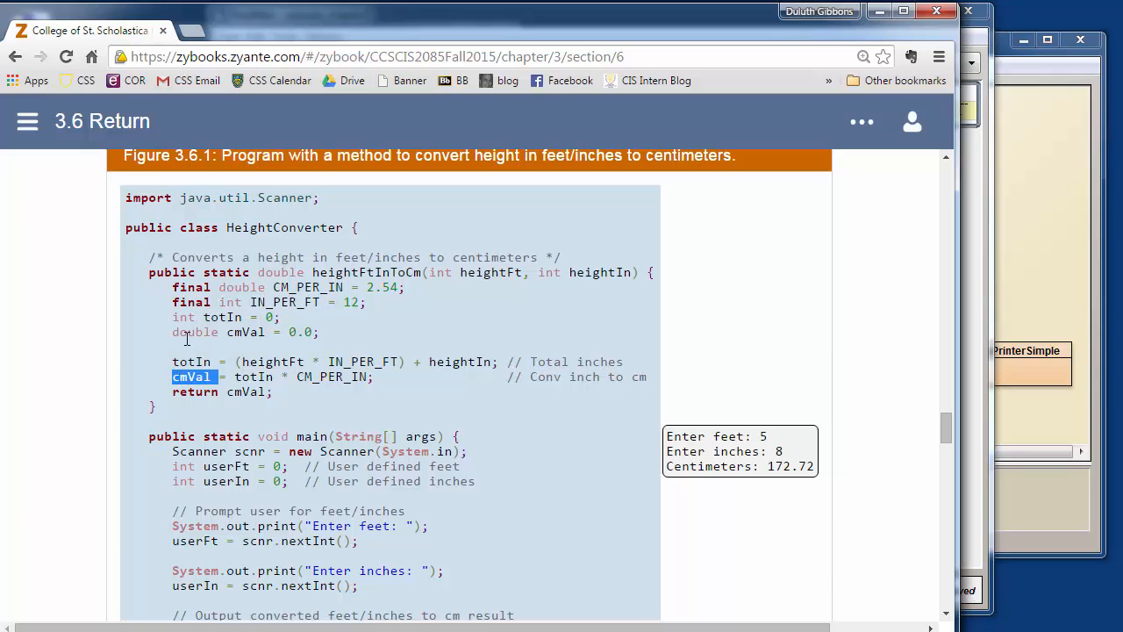
{"action": "double_click", "coordinate": [244, 332]}
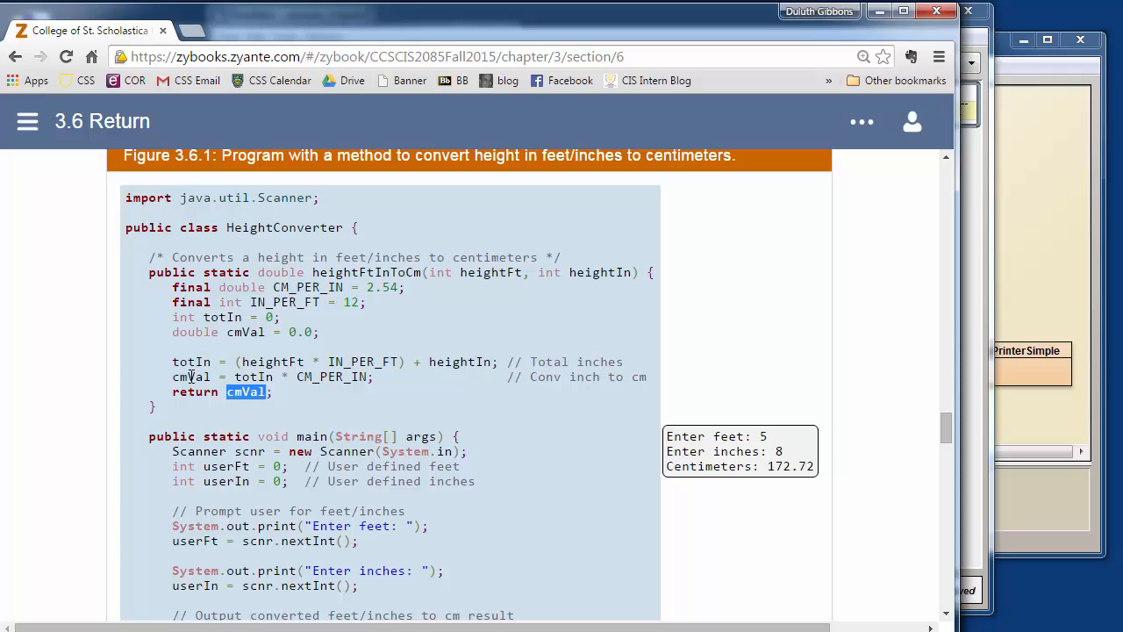
{"action": "double_click", "coordinate": [193, 375]}
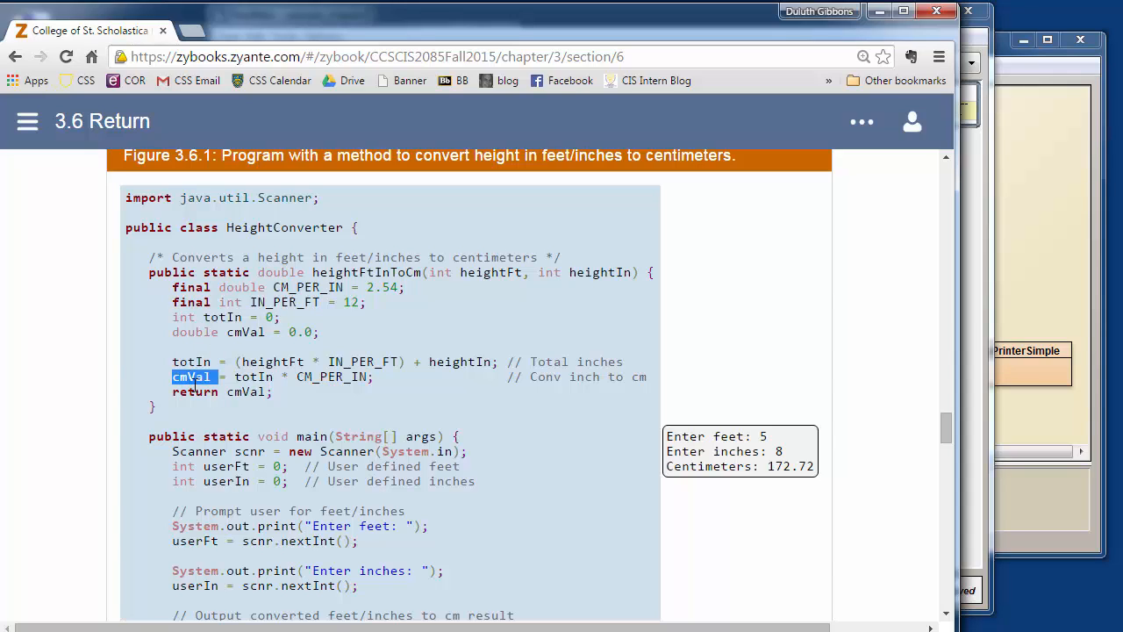
{"action": "double_click", "coordinate": [246, 392]}
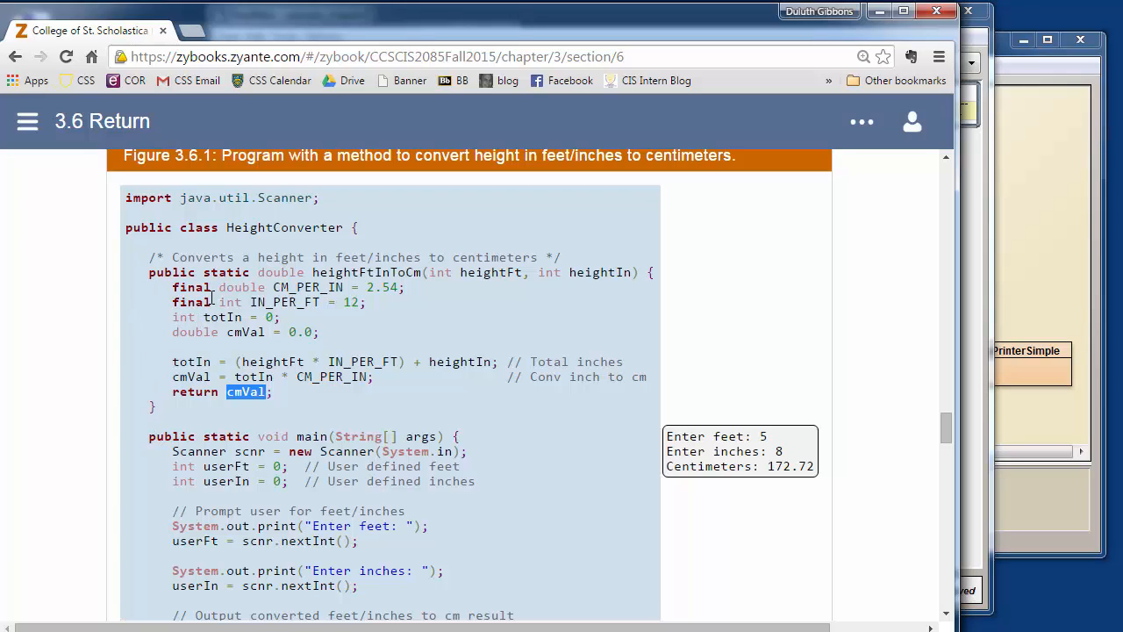
{"action": "double_click", "coordinate": [191, 376]}
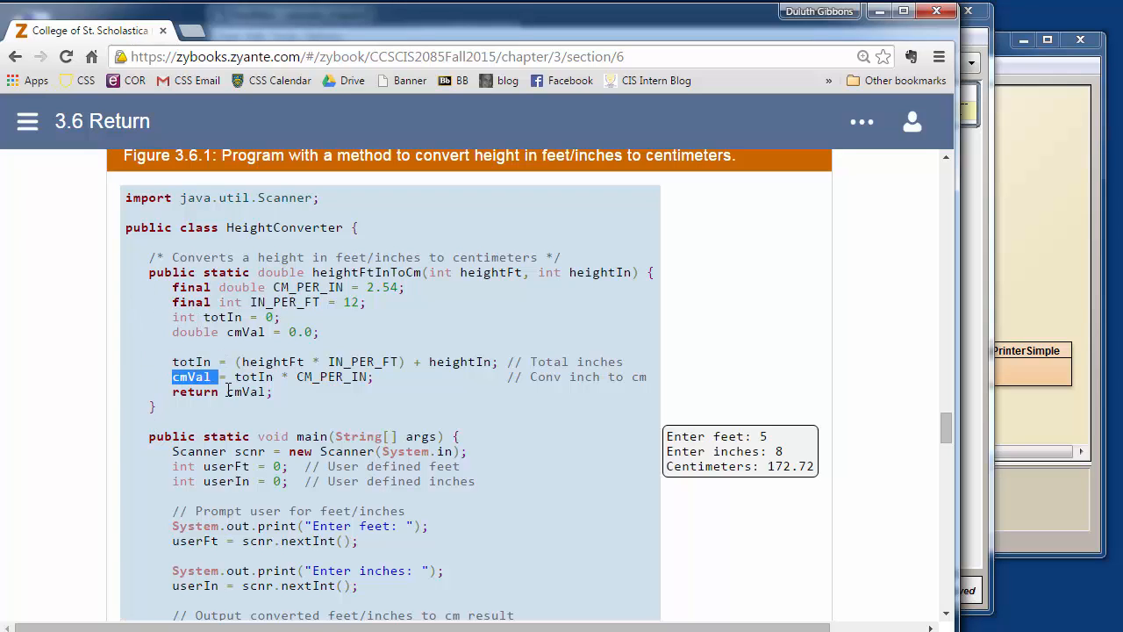
{"action": "double_click", "coordinate": [246, 391]}
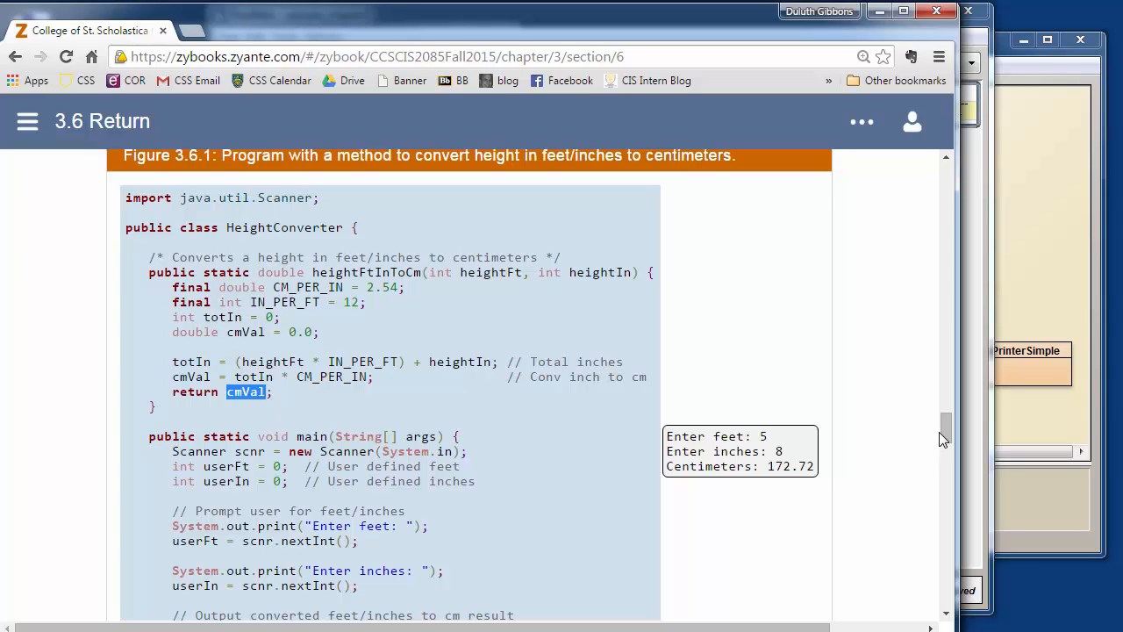
Highlight the heightFtInToCm call inside main's println output statement
{"action": "scroll", "scroll_direction": "down", "scroll_amount": 3}
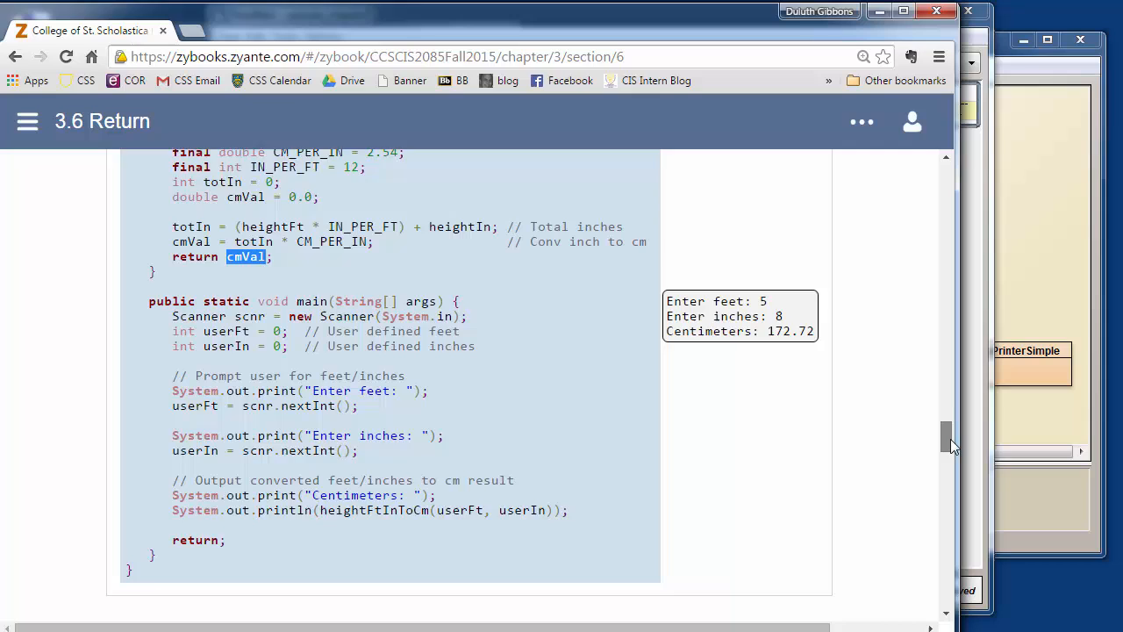
{"action": "scroll", "scroll_direction": "down", "scroll_amount": 3}
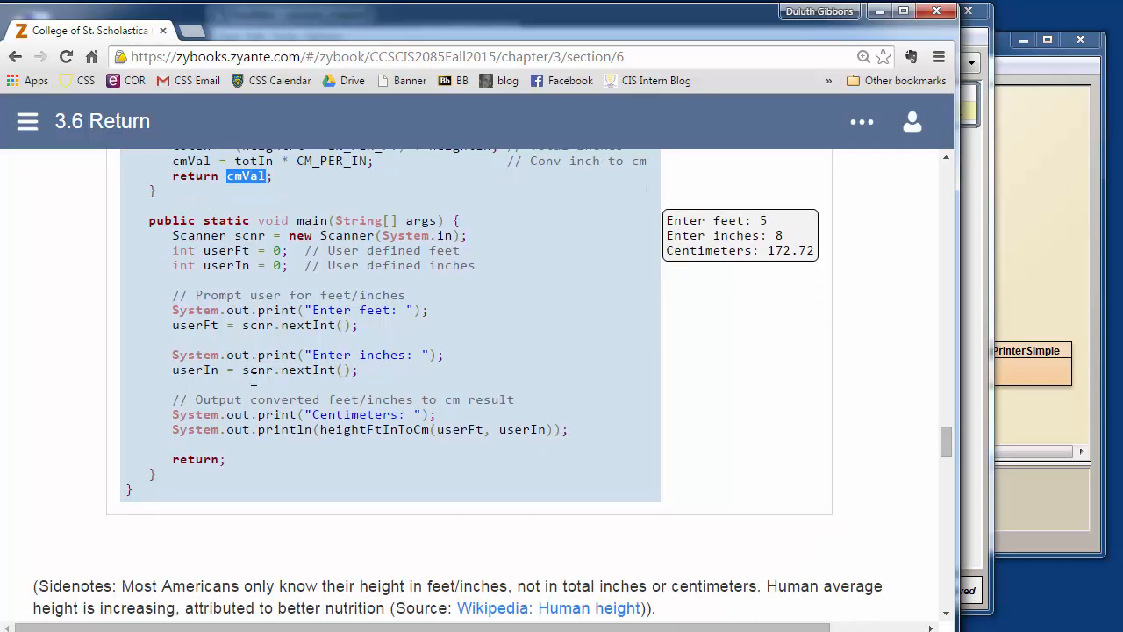
{"action": "double_click", "coordinate": [376, 428]}
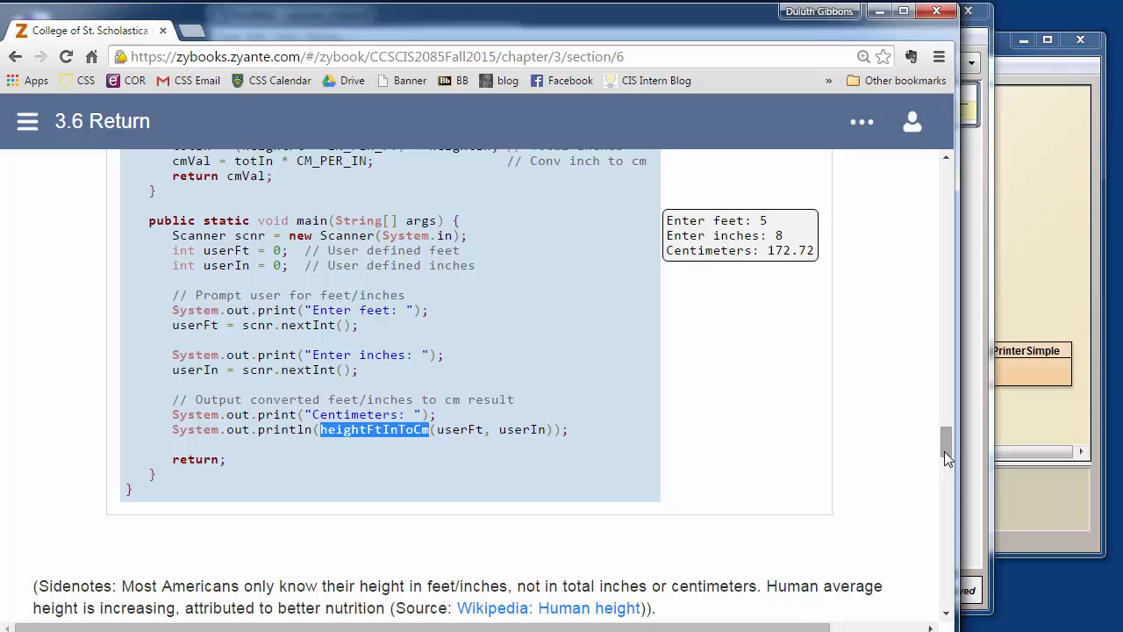
{"action": "scroll", "scroll_direction": "down", "scroll_amount": 3}
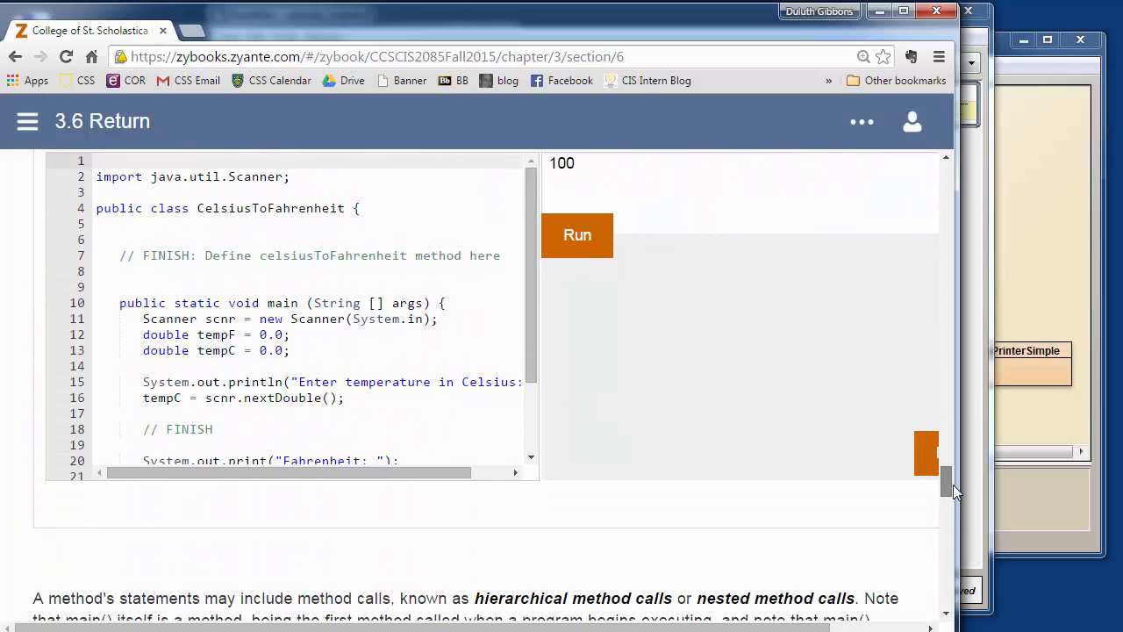
Scroll to the Challenge activities and settle on Challenge activity 3.6.1 SumOfMax
{"action": "scroll", "scroll_direction": "down", "scroll_amount": 3}
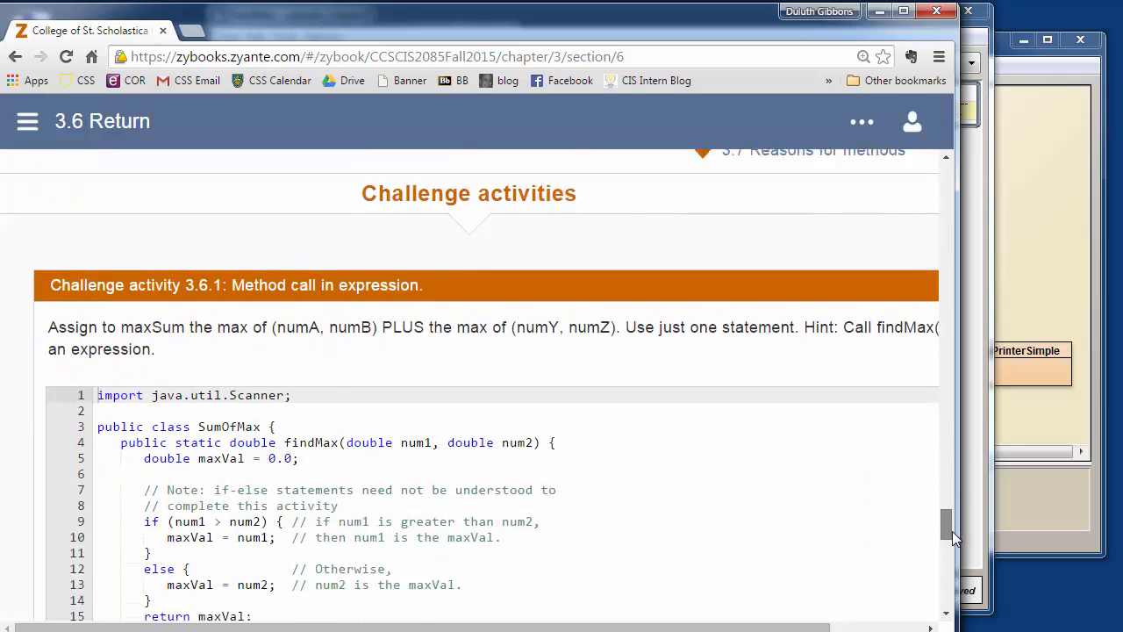
{"action": "scroll", "scroll_direction": "down", "scroll_amount": 3}
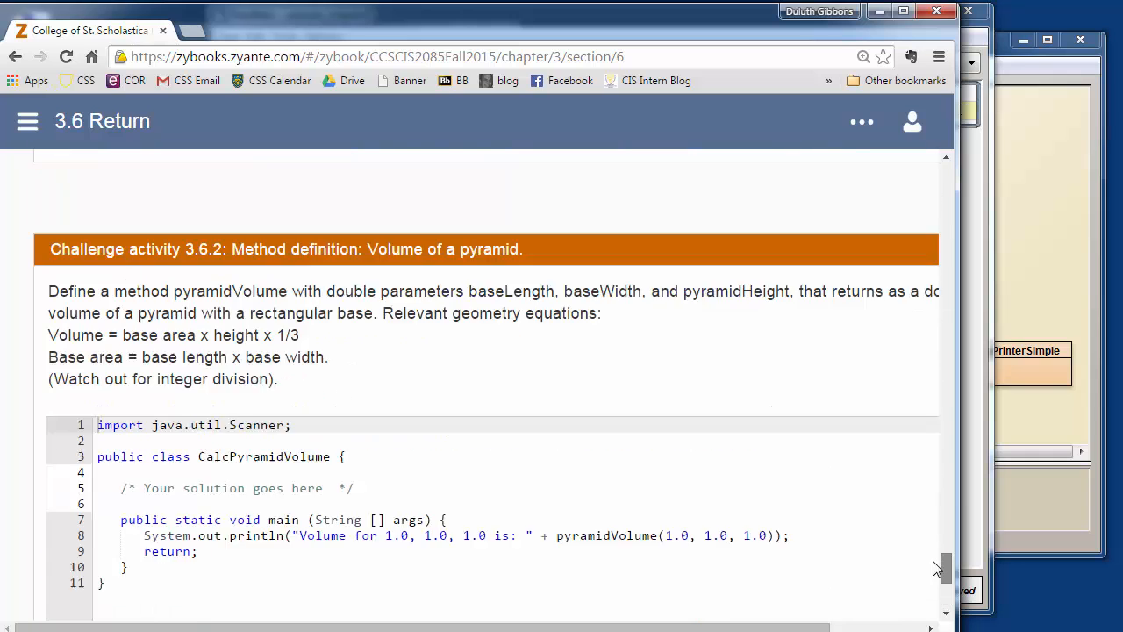
{"action": "scroll", "scroll_direction": "up", "scroll_amount": 3}
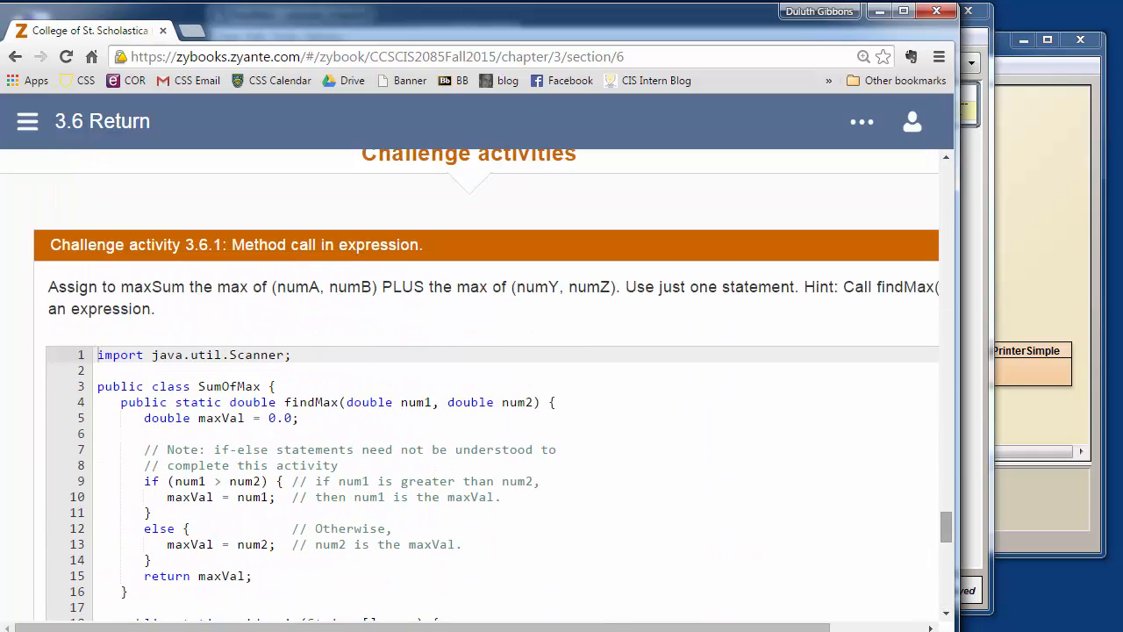